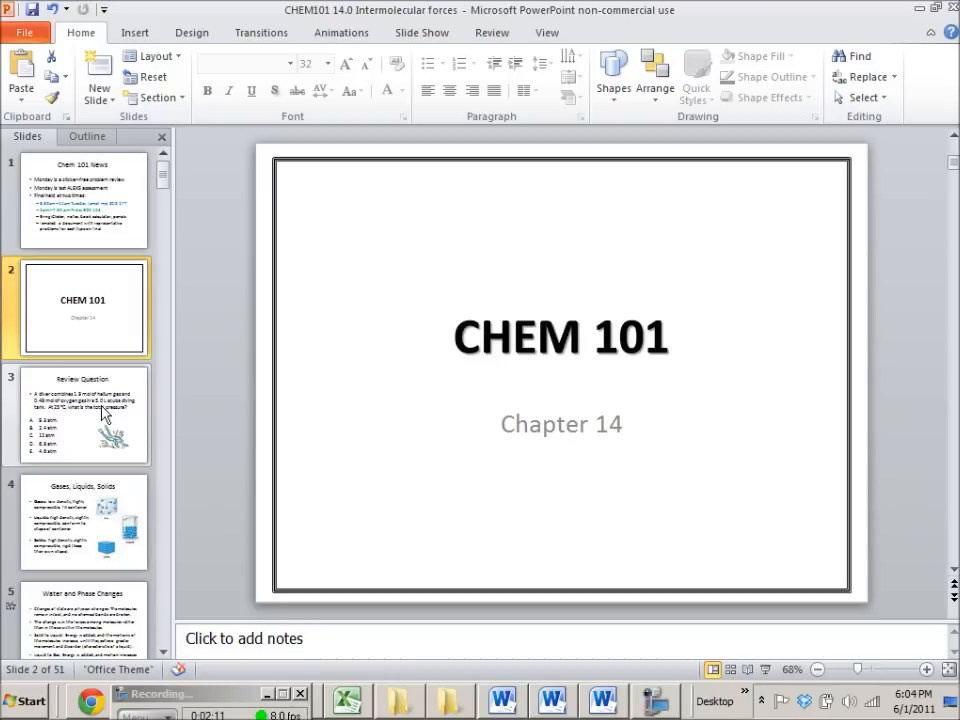
Step: Show slide 3, the scuba diver gas-pressure Review Question
left_click(83, 414)
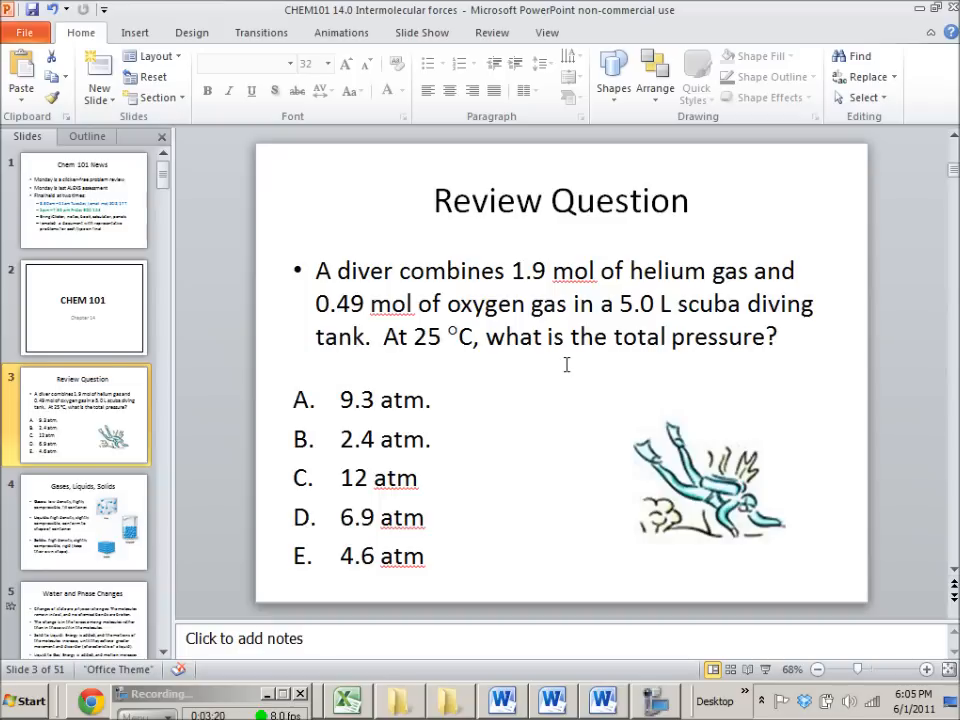
mouse_move(362, 166)
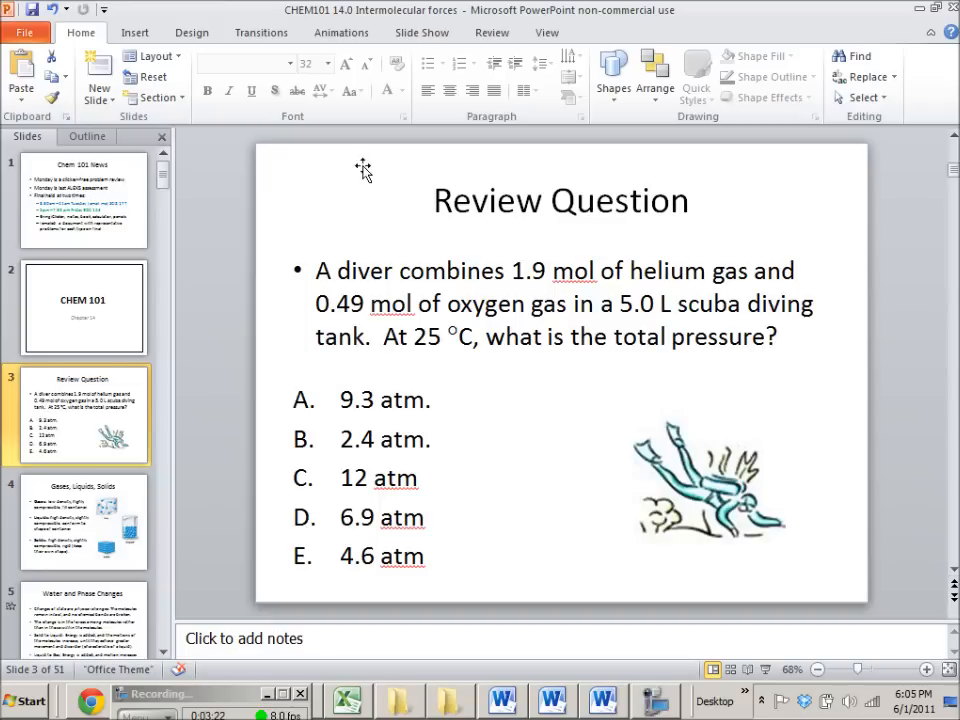
mouse_move(603, 362)
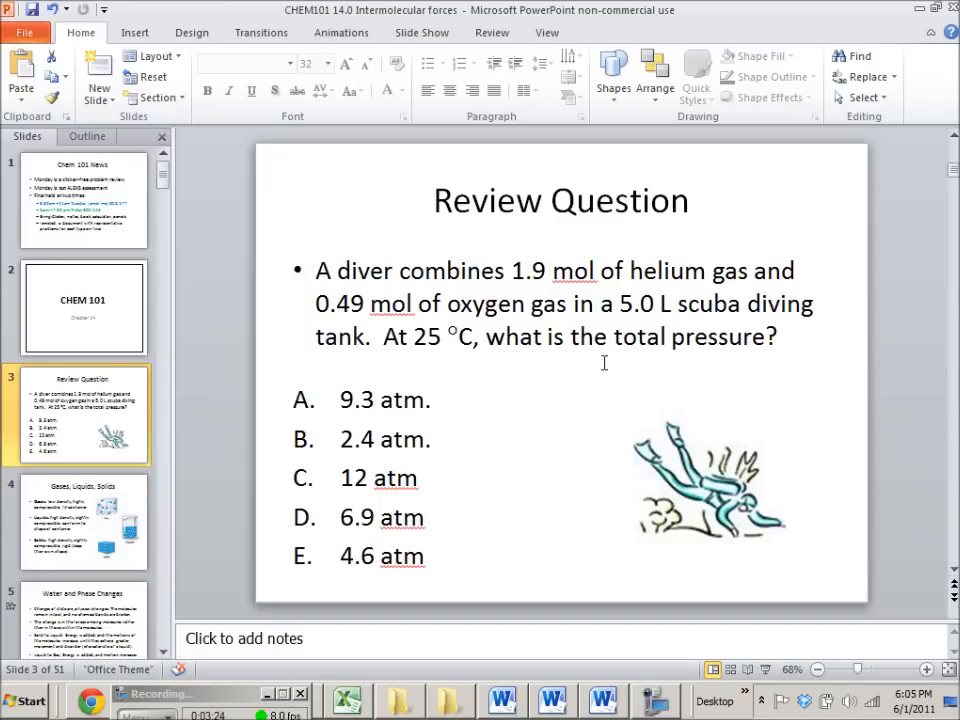
mouse_move(640, 258)
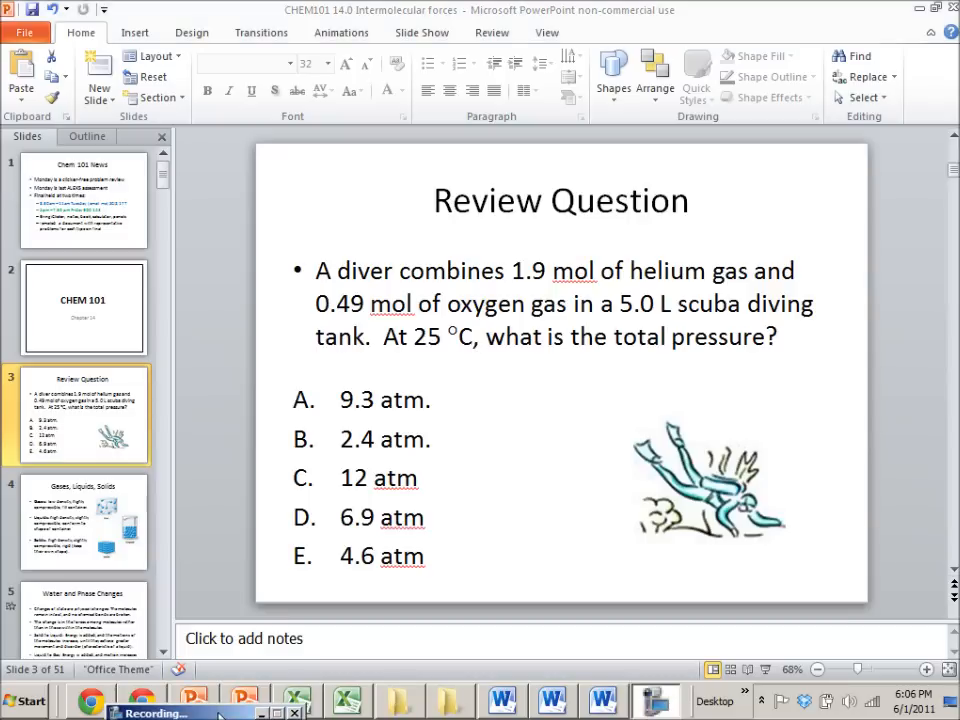
Step: Switch to the Scribblar whiteboard in Chrome and select the pencil tool
left_click(140, 700)
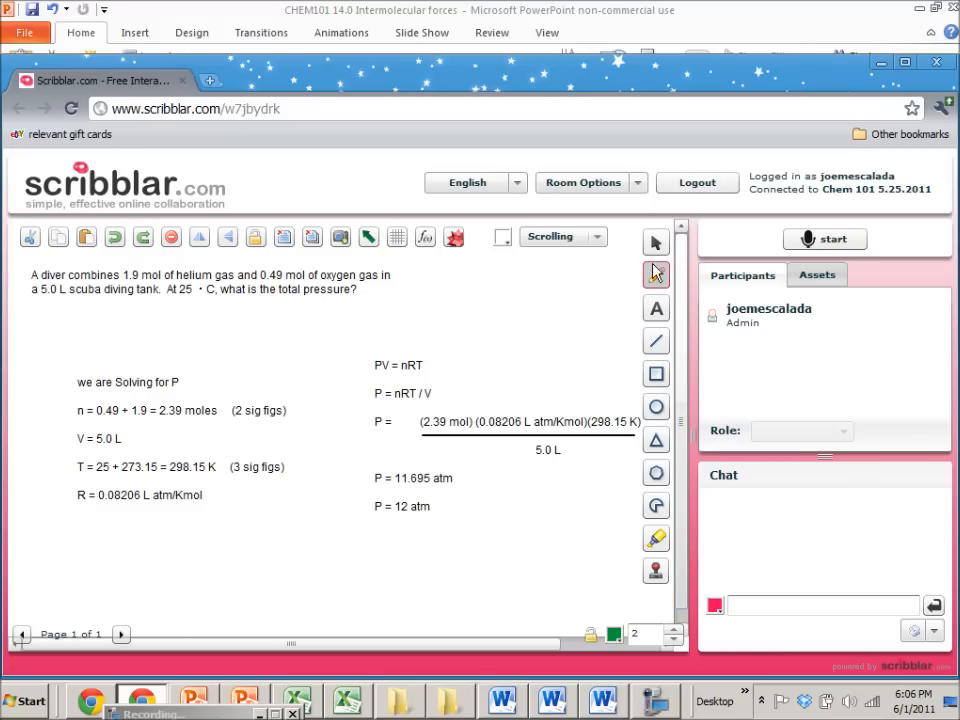
left_click(656, 275)
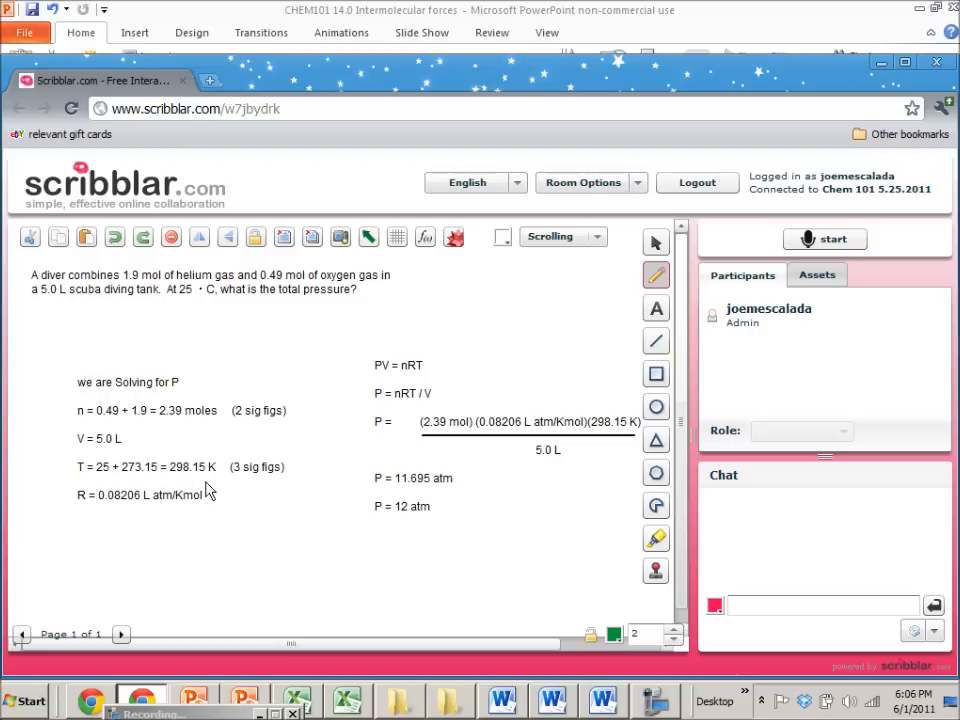
mouse_move(118, 322)
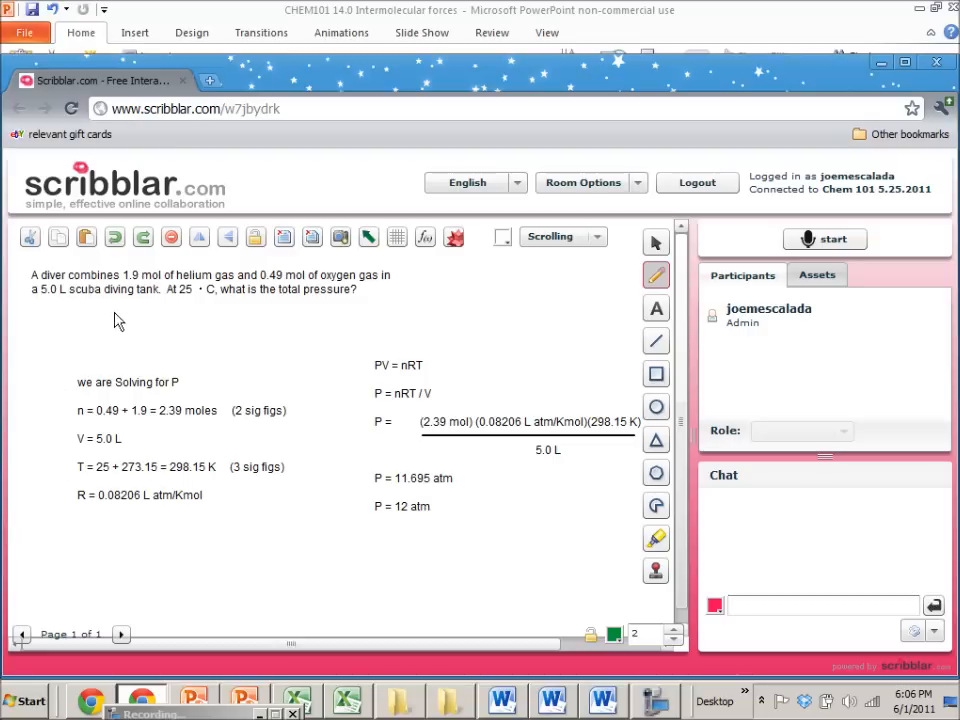
mouse_move(70, 425)
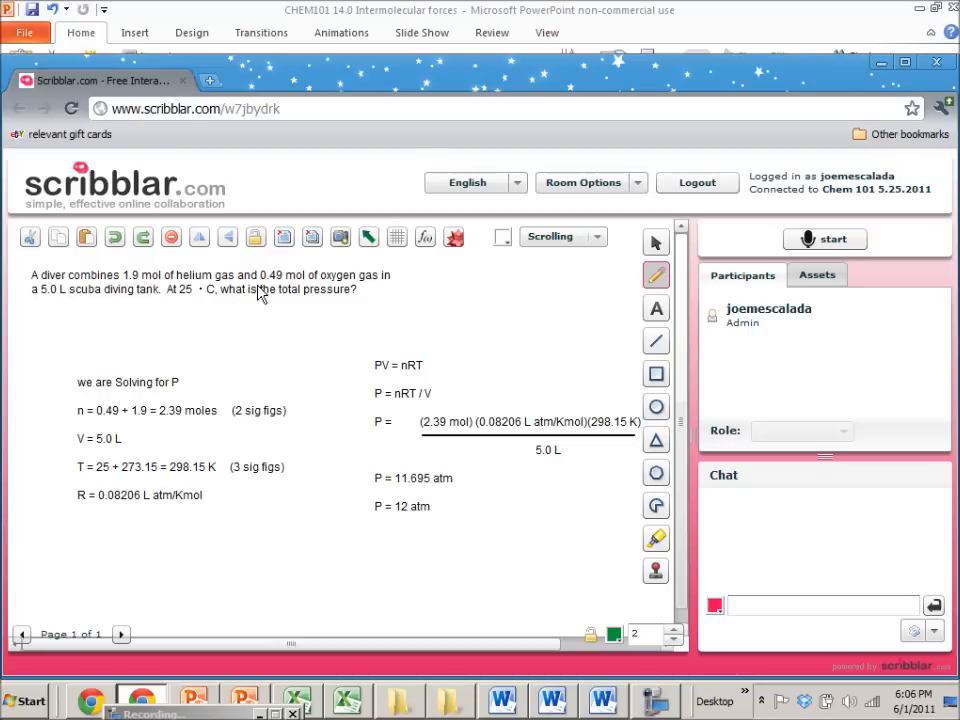
mouse_move(350, 287)
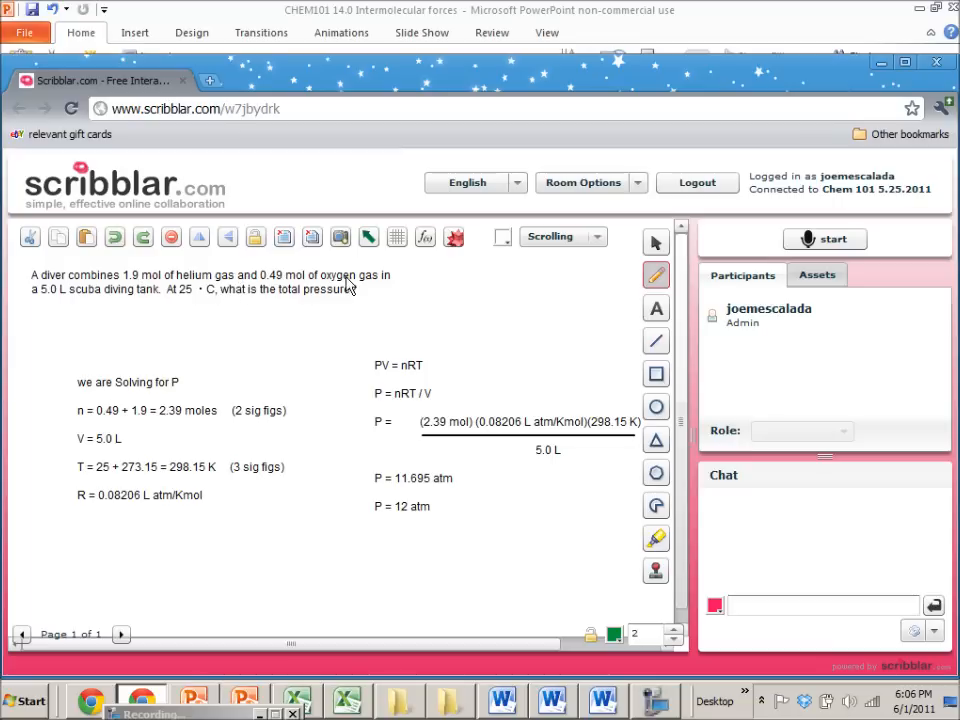
mouse_move(370, 312)
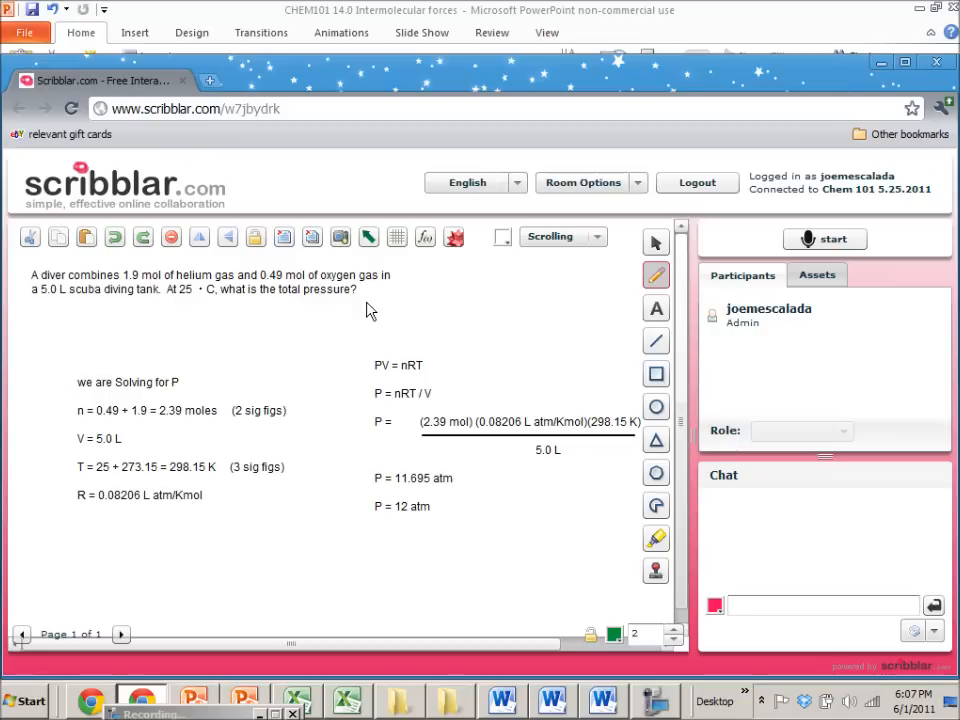
mouse_move(310, 478)
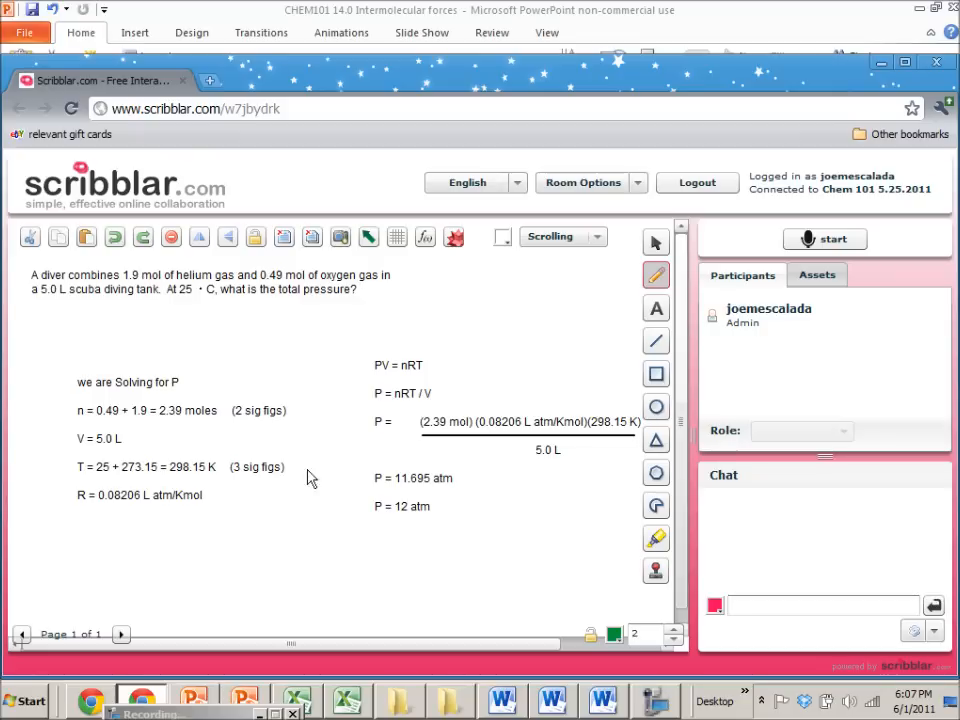
mouse_move(163, 431)
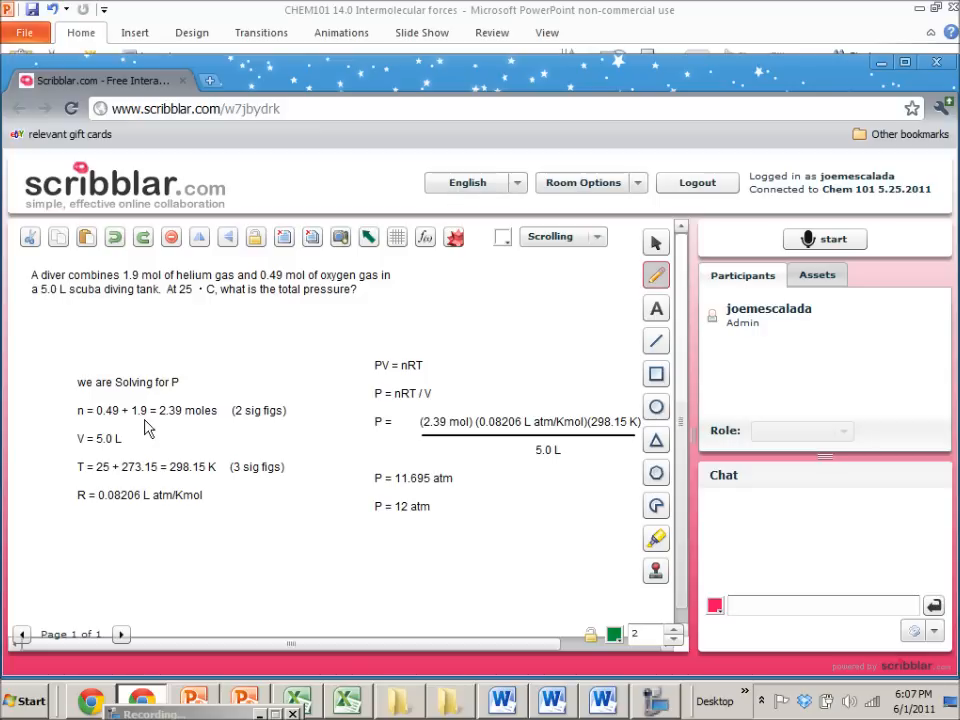
mouse_move(133, 440)
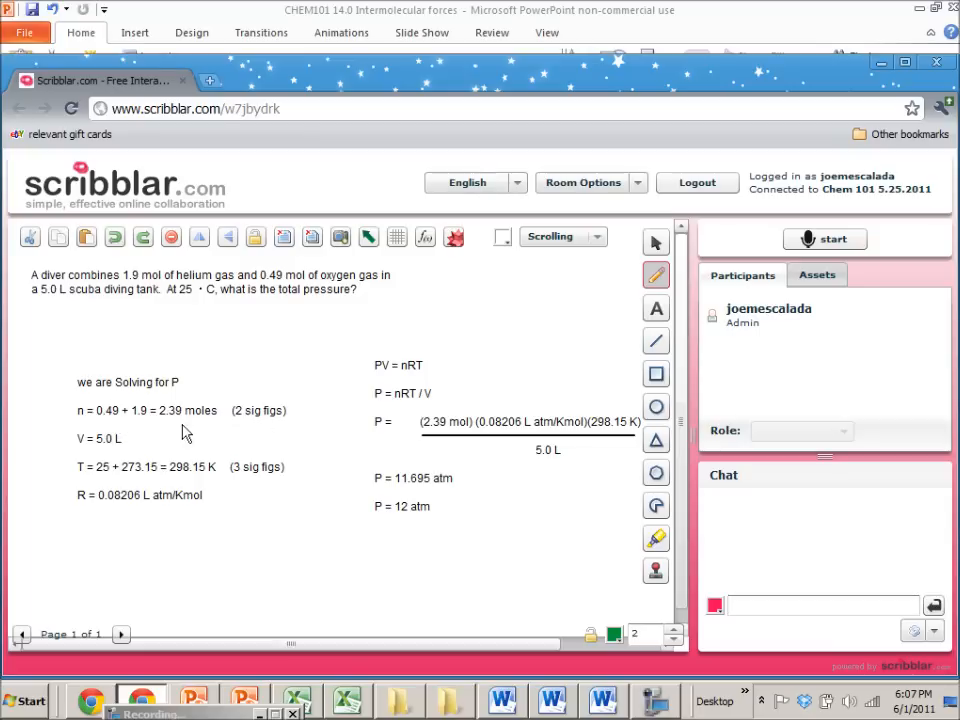
mouse_move(183, 427)
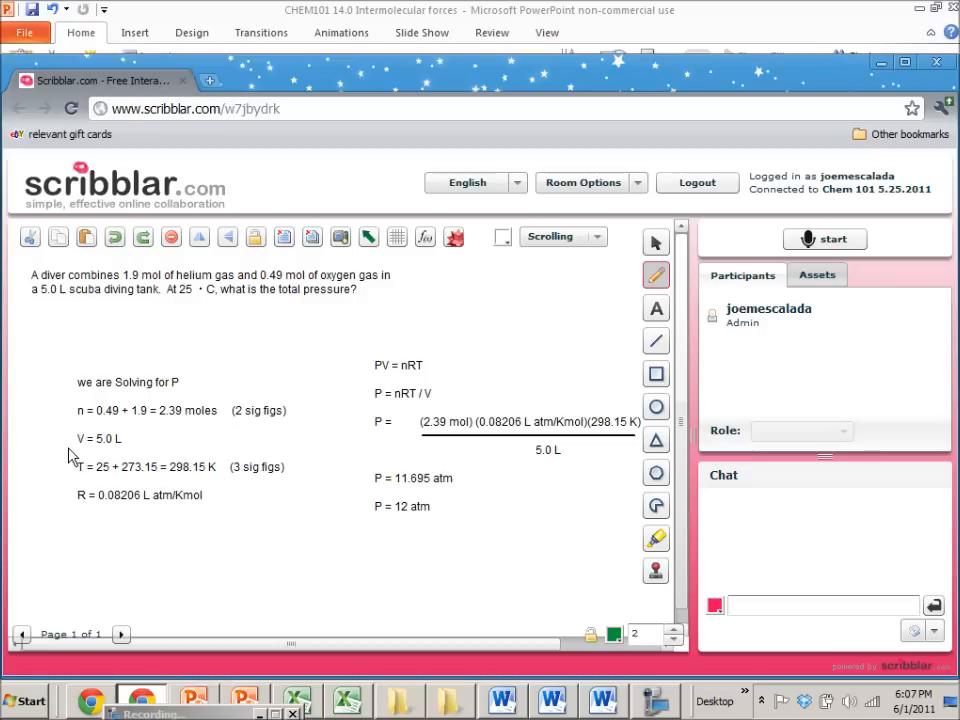
mouse_move(127, 478)
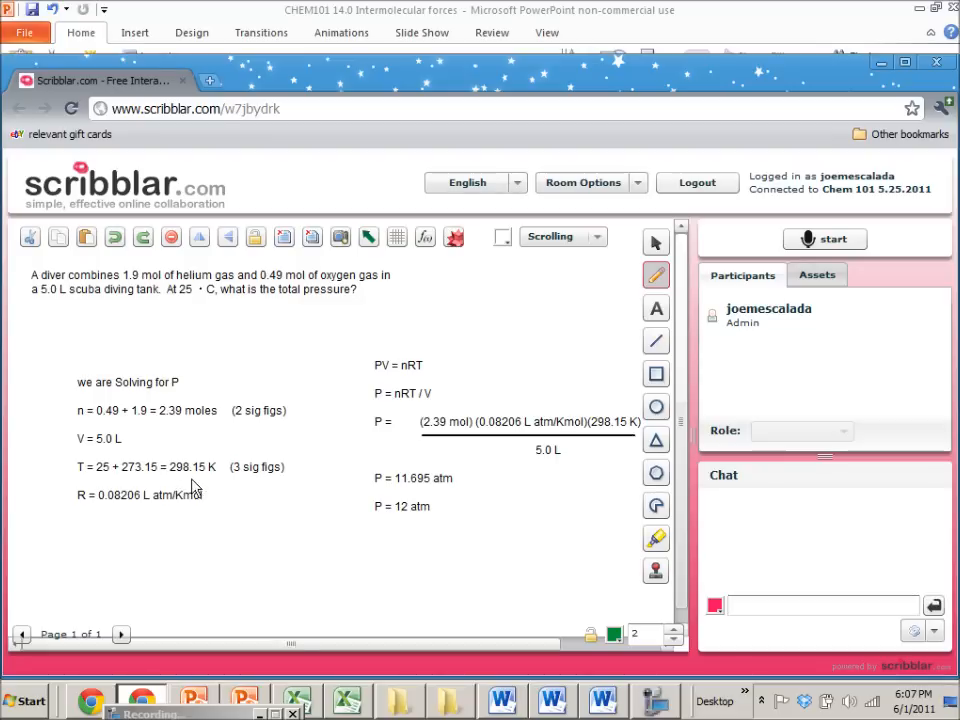
mouse_move(202, 478)
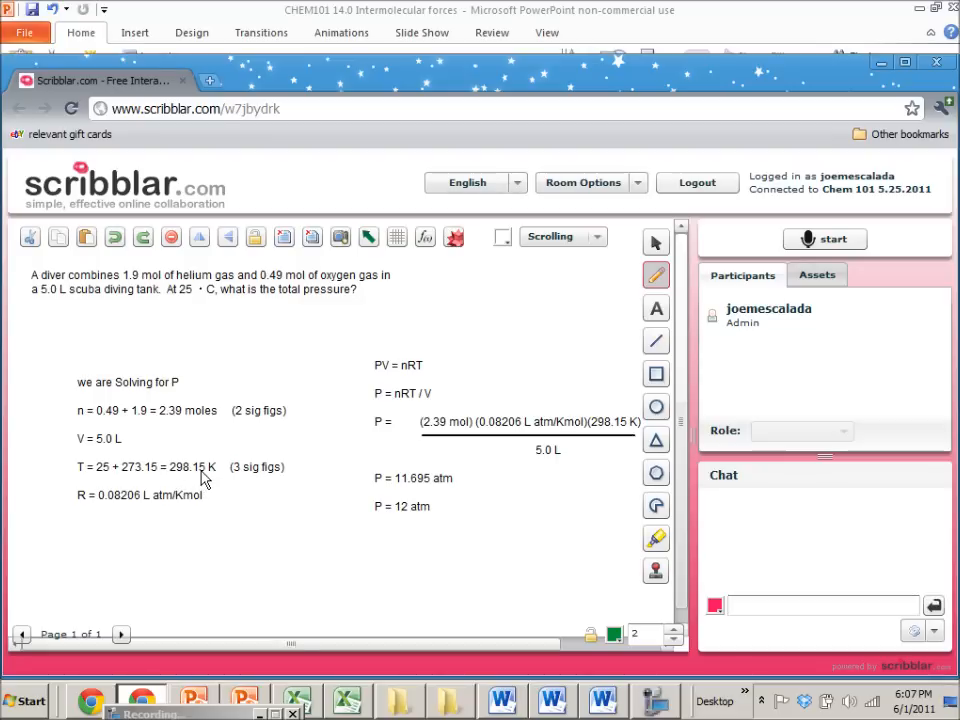
mouse_move(203, 485)
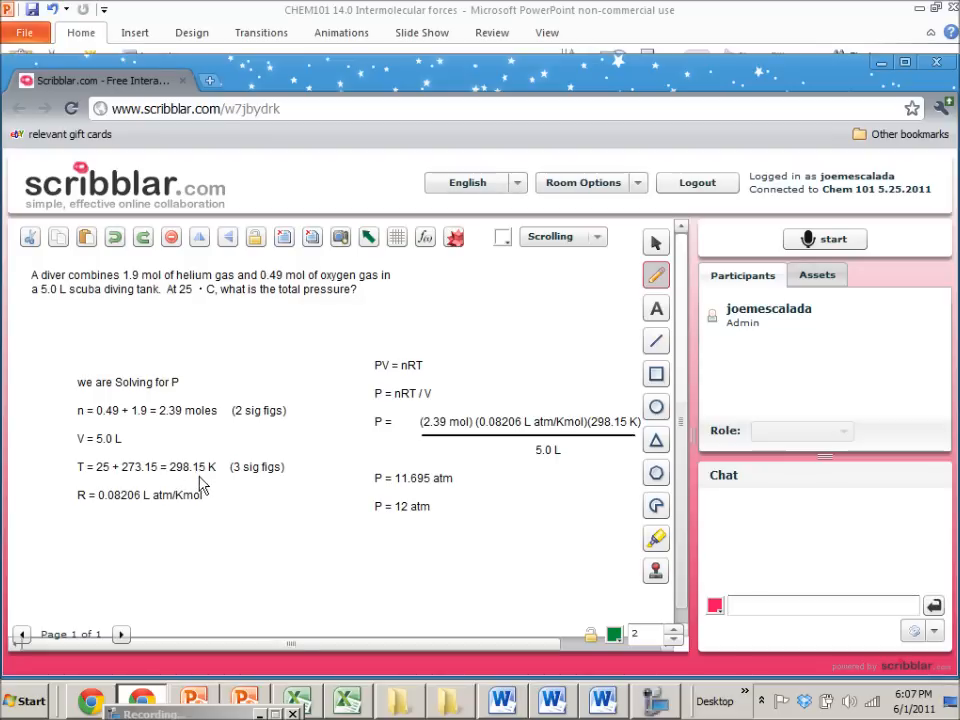
mouse_move(83, 510)
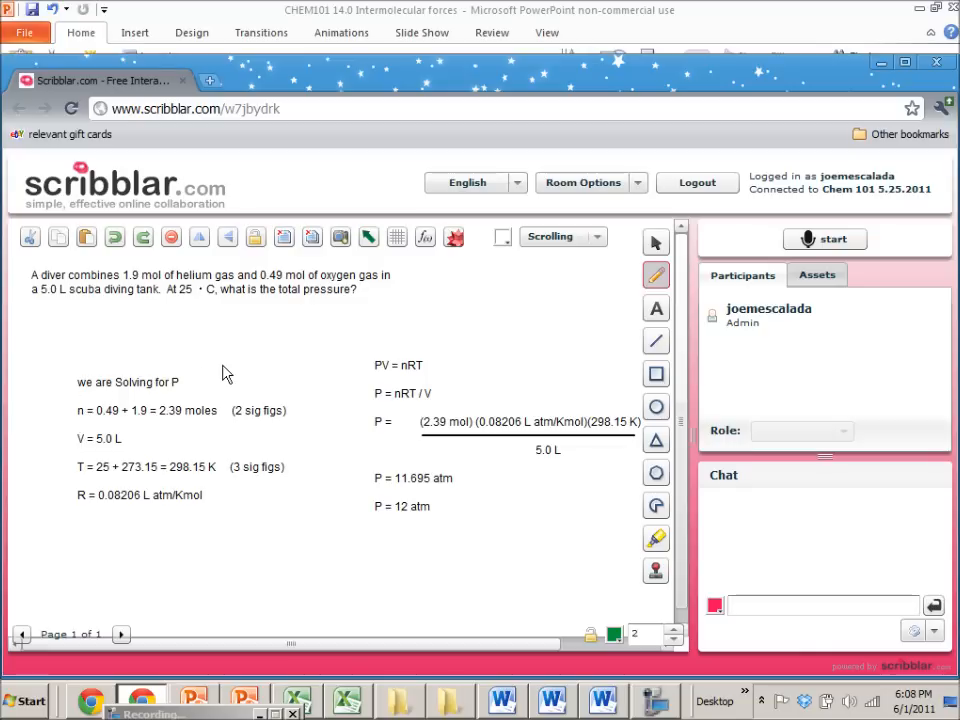
mouse_move(88, 487)
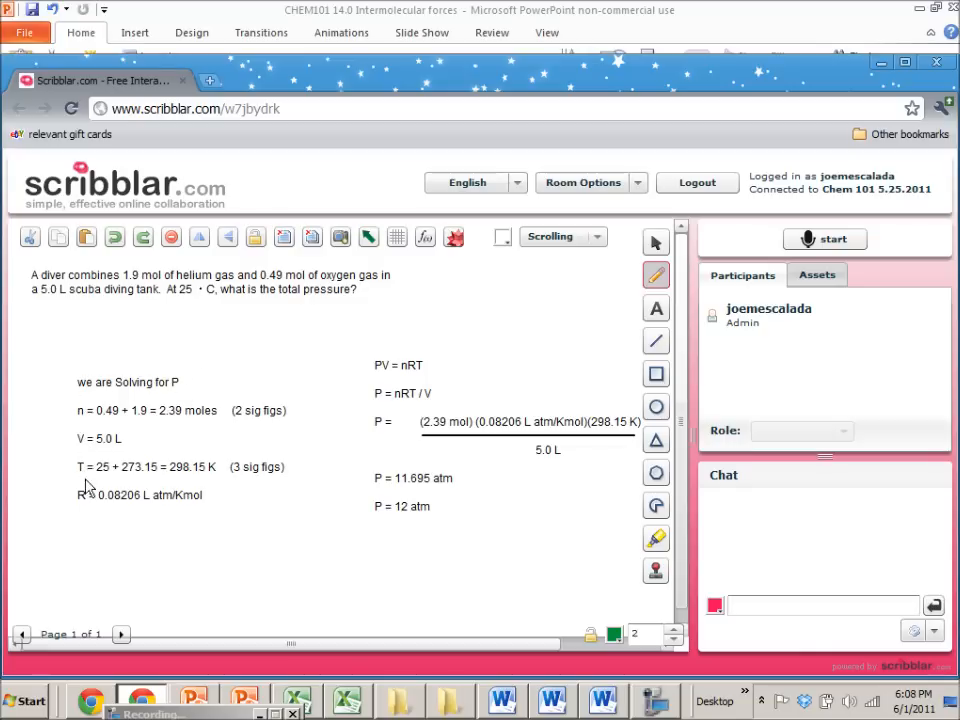
mouse_move(385, 388)
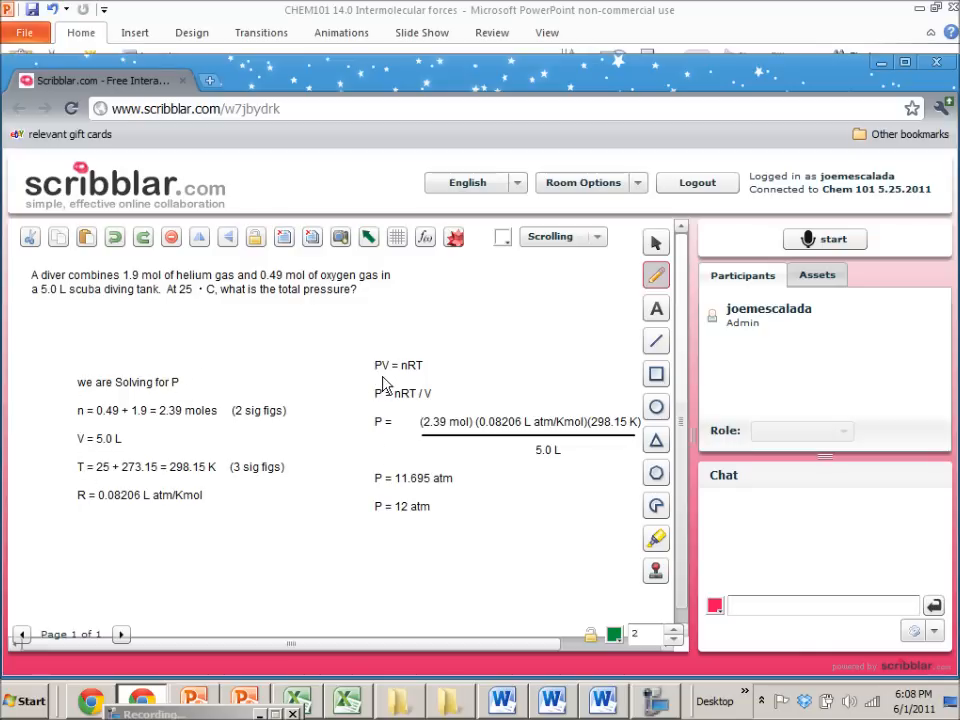
mouse_move(445, 373)
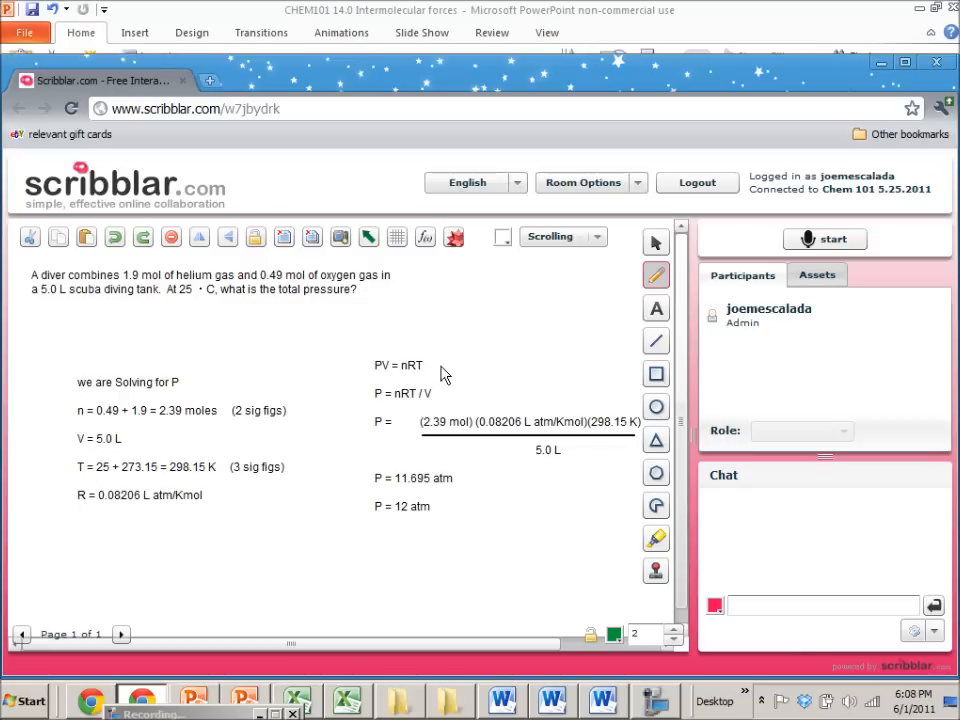
mouse_move(428, 312)
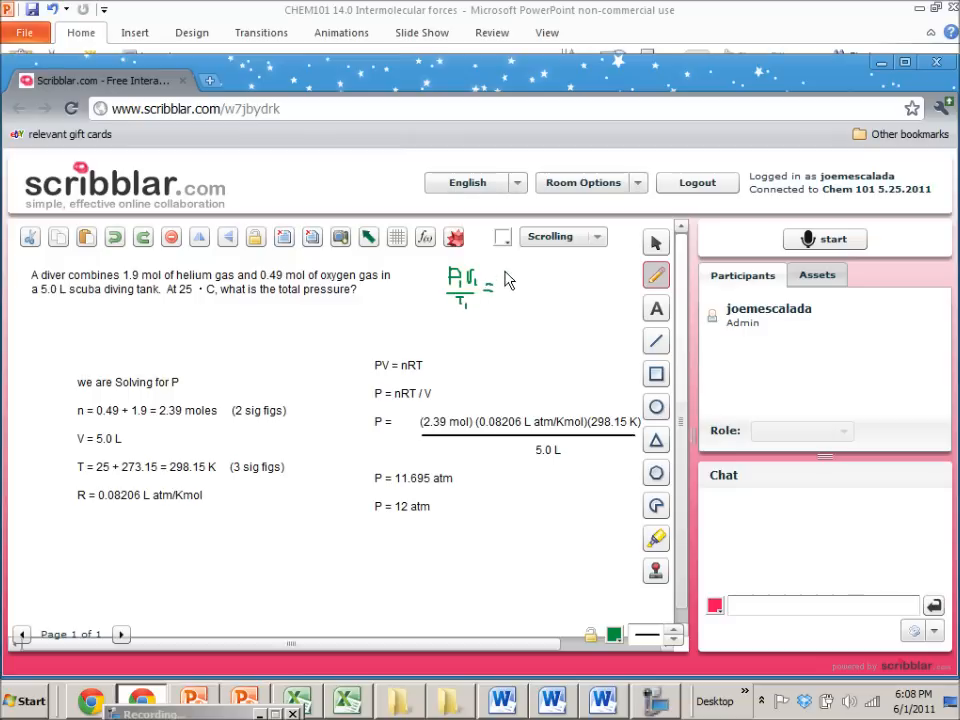
Step: Draw two short green pencil strokes marking nRT in PV = nRT
left_click_drag(510, 285, 518, 295)
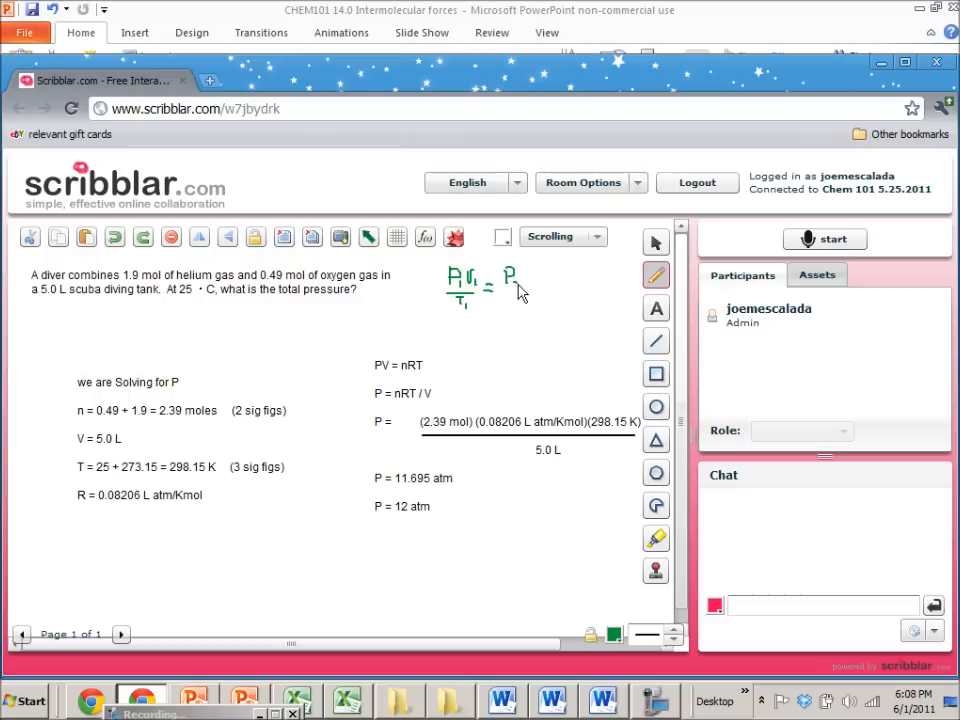
left_click_drag(524, 272, 538, 290)
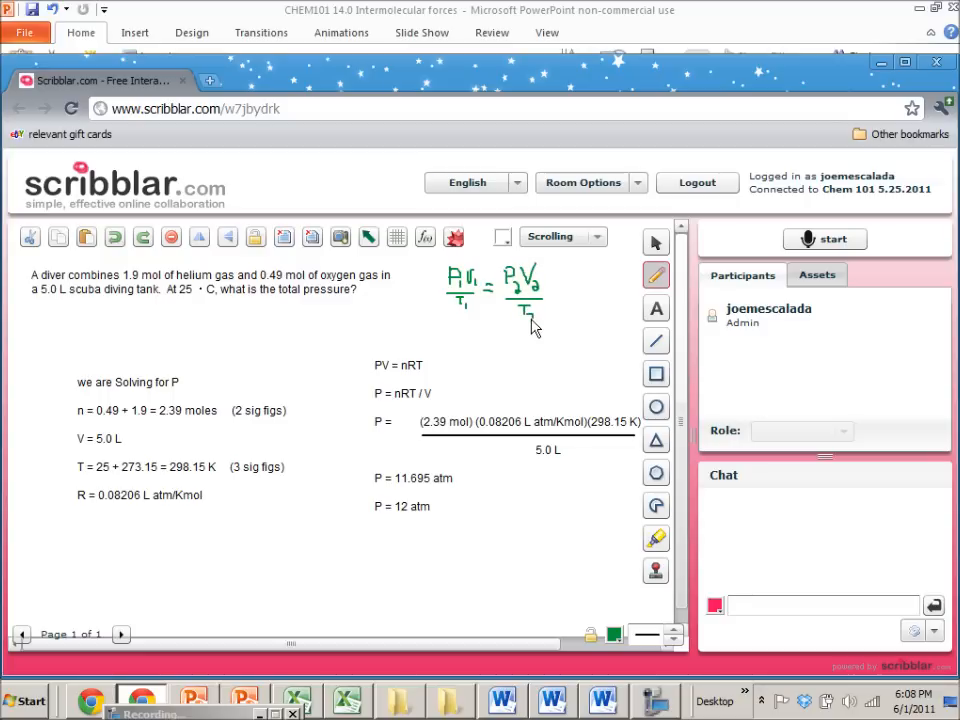
mouse_move(500, 328)
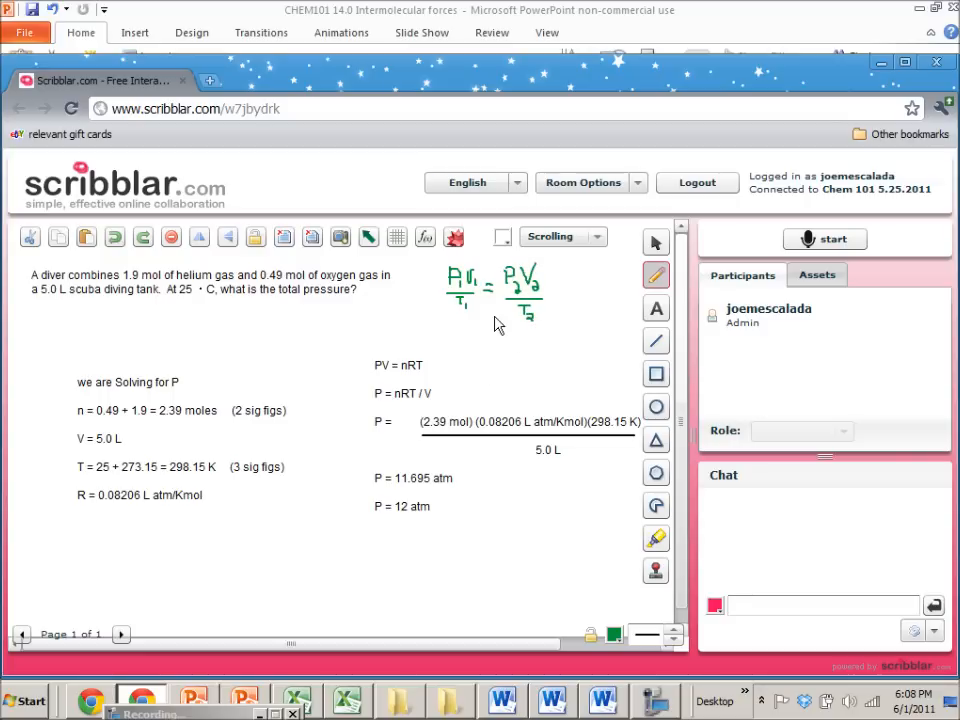
mouse_move(512, 332)
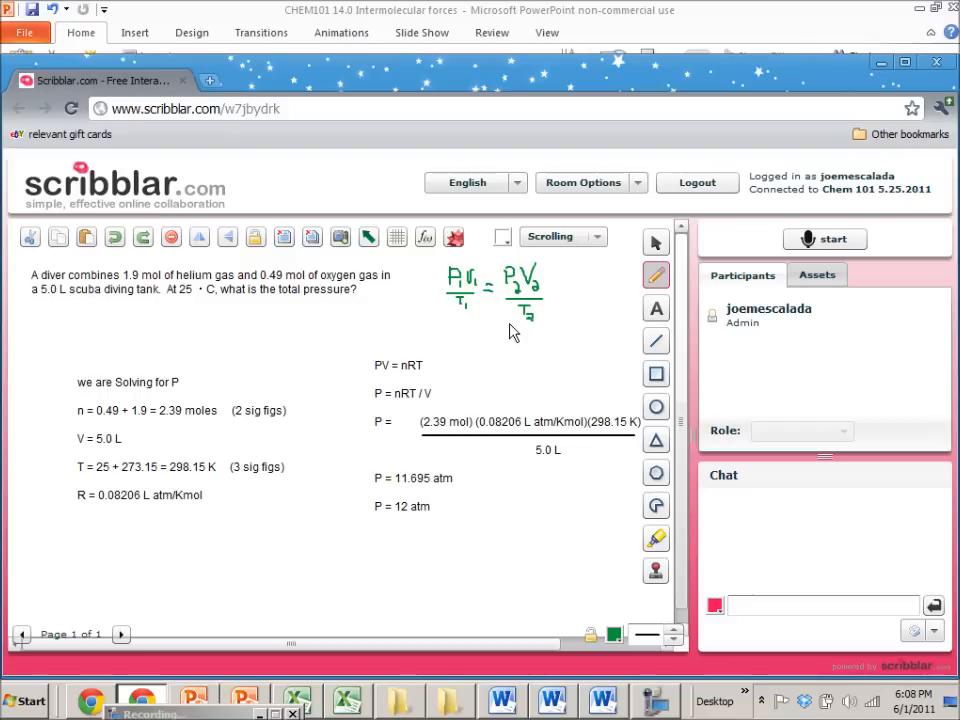
mouse_move(485, 297)
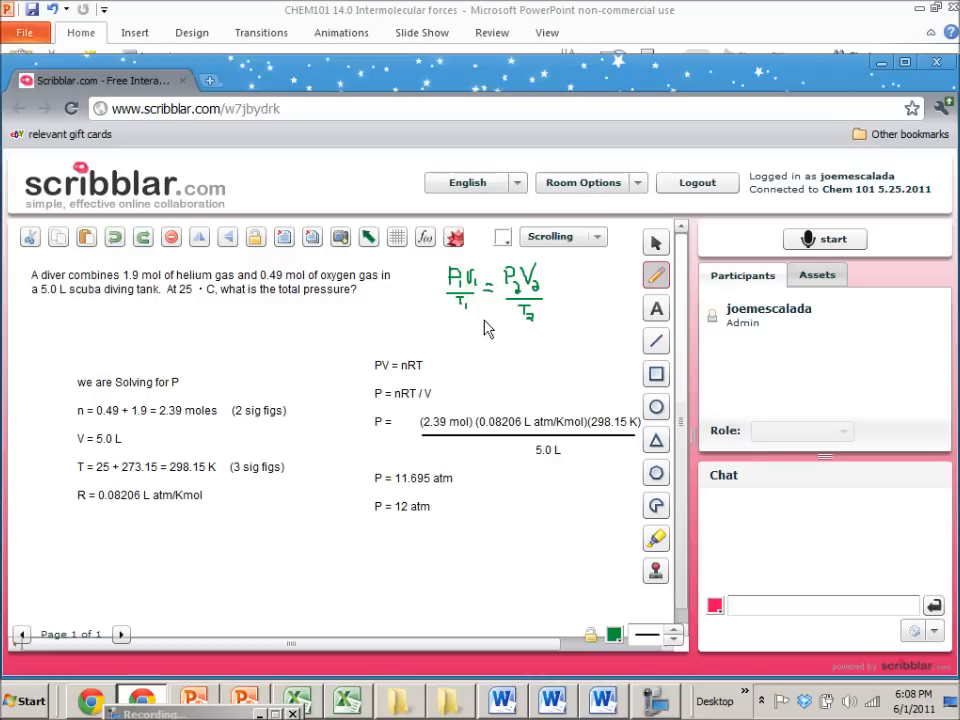
mouse_move(320, 392)
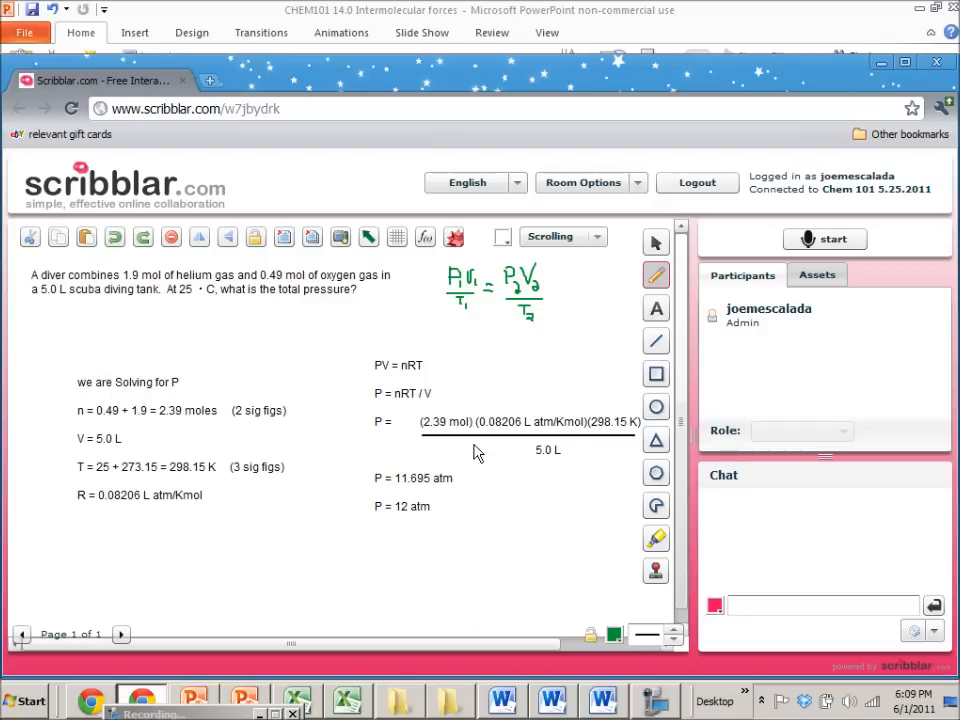
mouse_move(540, 290)
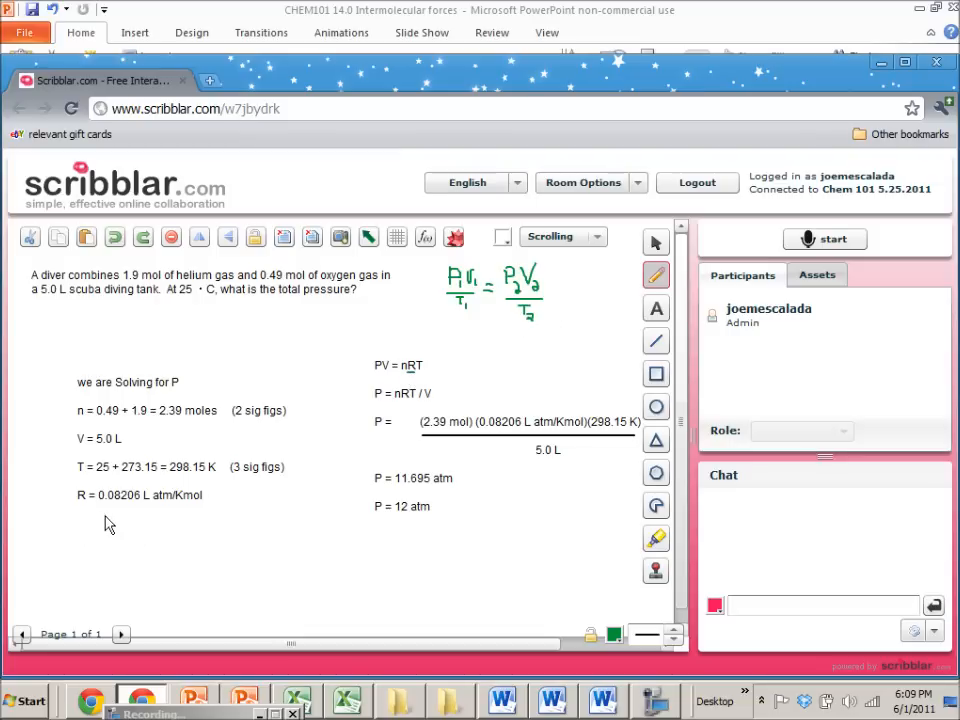
Step: Draw a green line beneath R = 0.08206 L atm/Kmol
left_click_drag(95, 510, 210, 512)
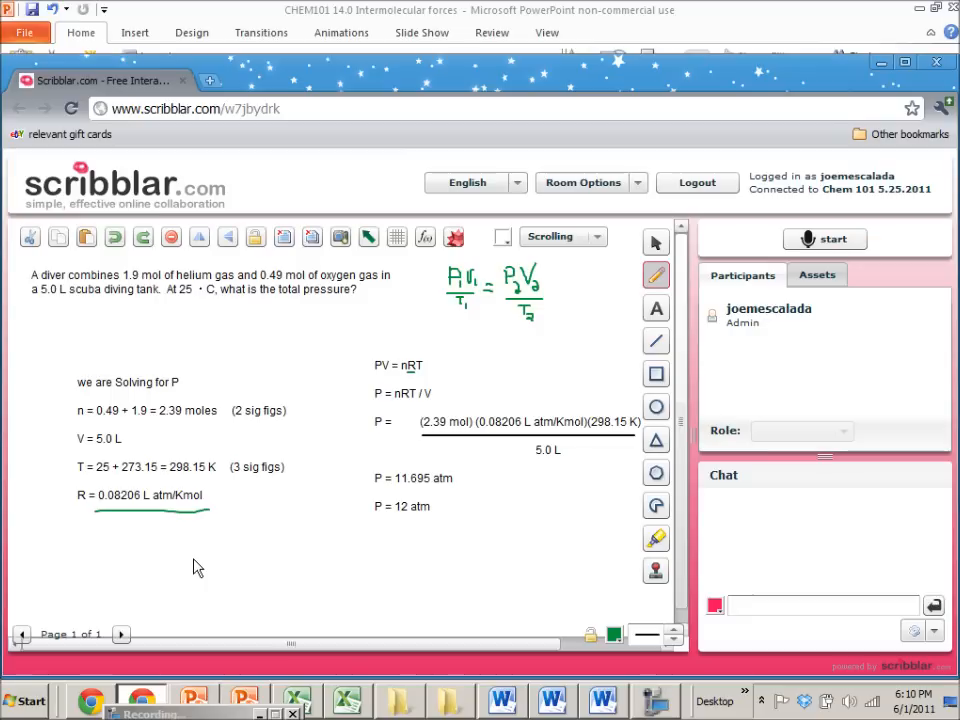
mouse_move(128, 530)
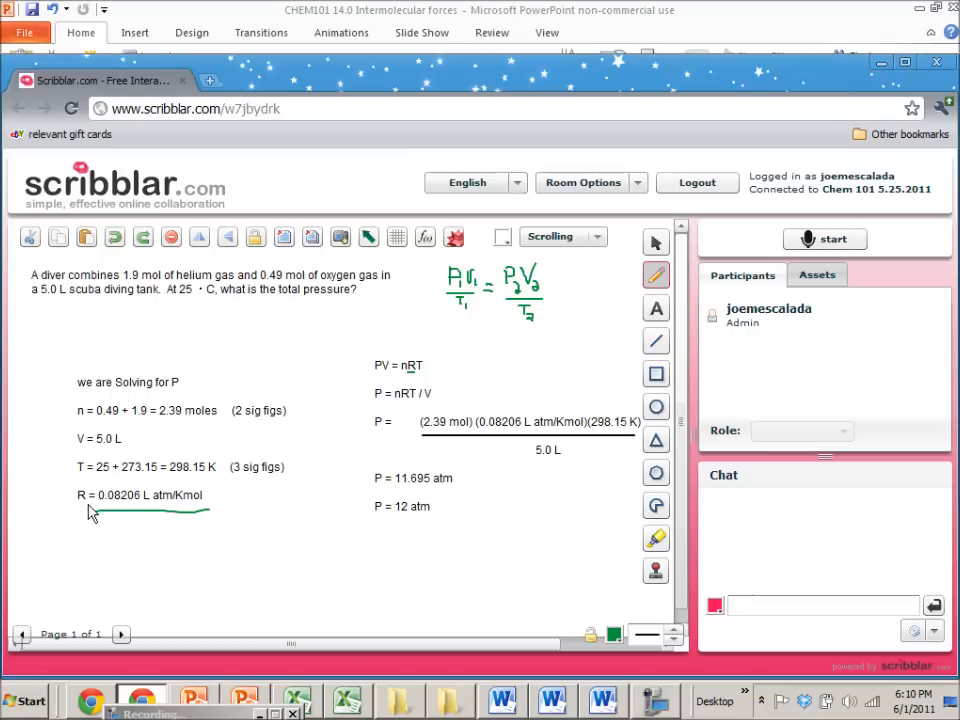
mouse_move(163, 518)
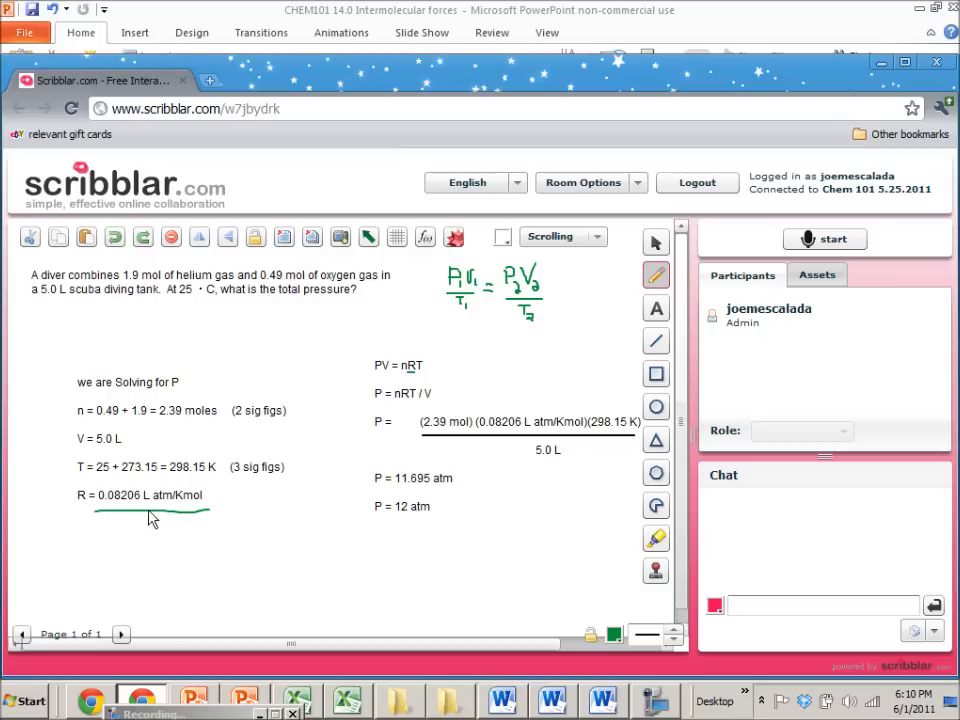
mouse_move(360, 503)
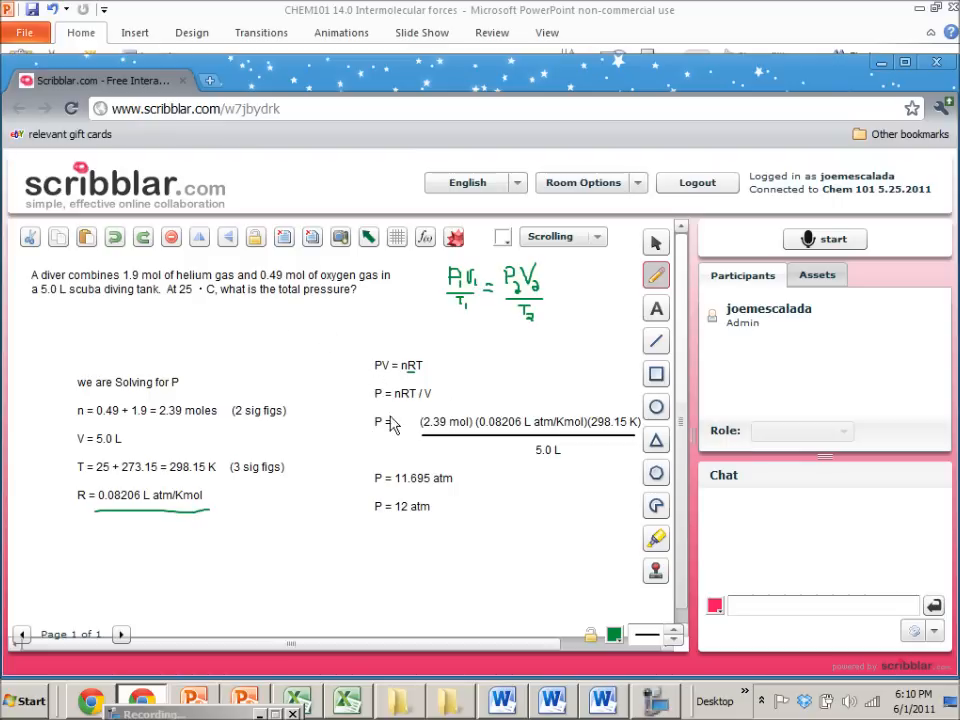
mouse_move(380, 387)
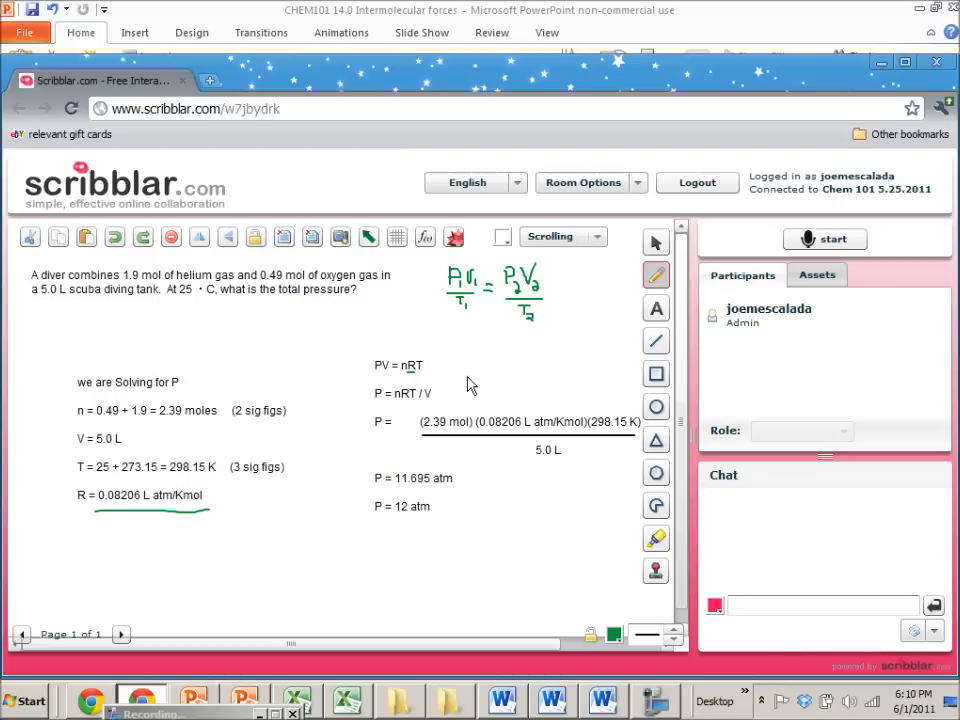
mouse_move(435, 357)
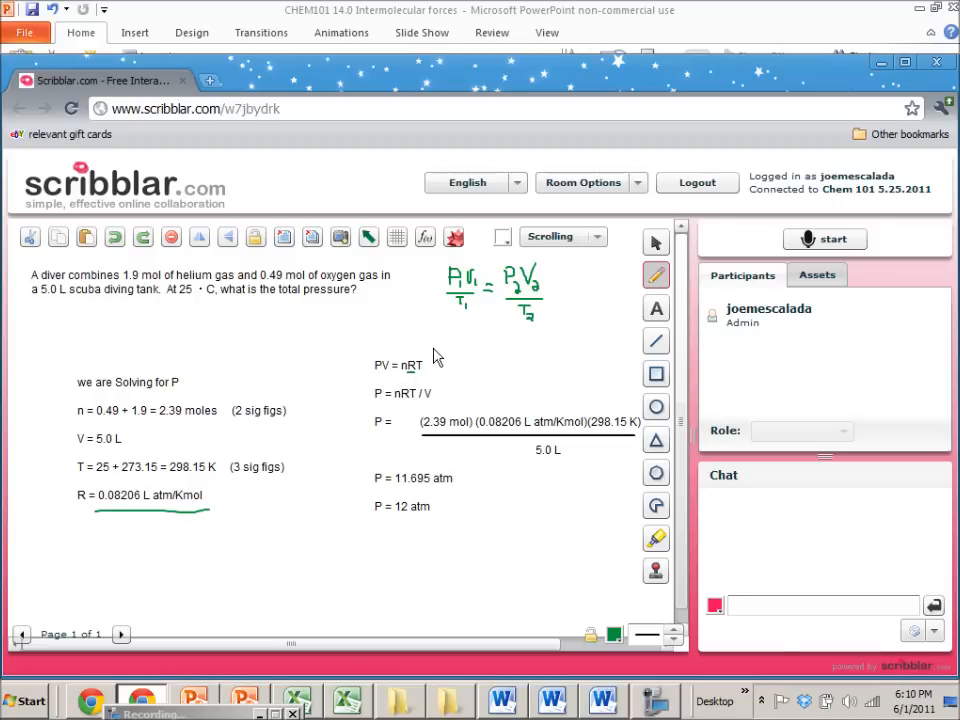
mouse_move(435, 377)
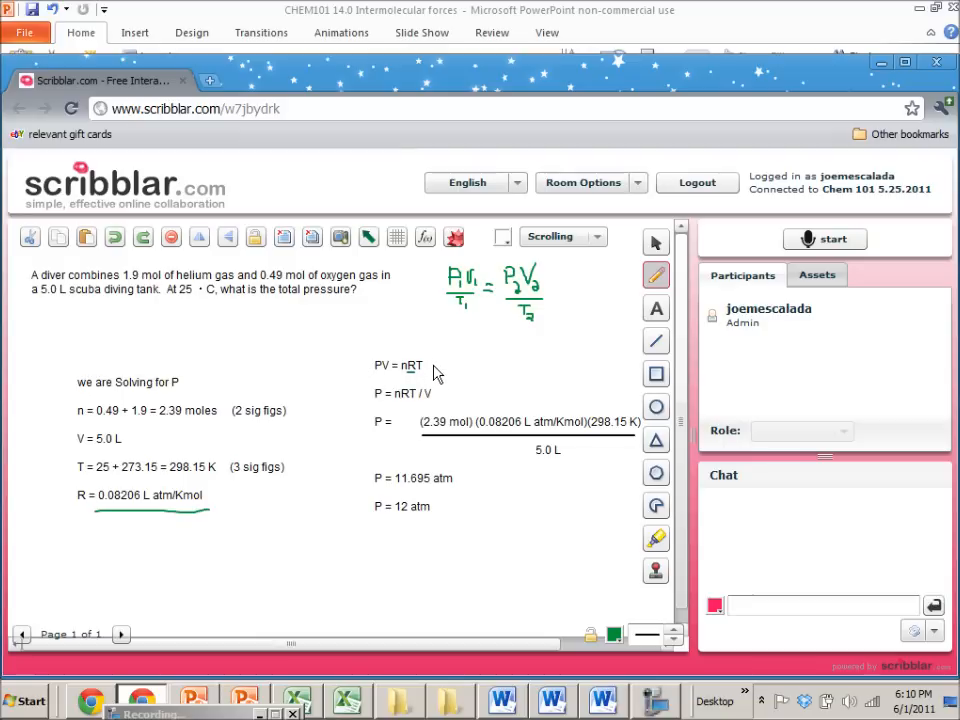
mouse_move(417, 491)
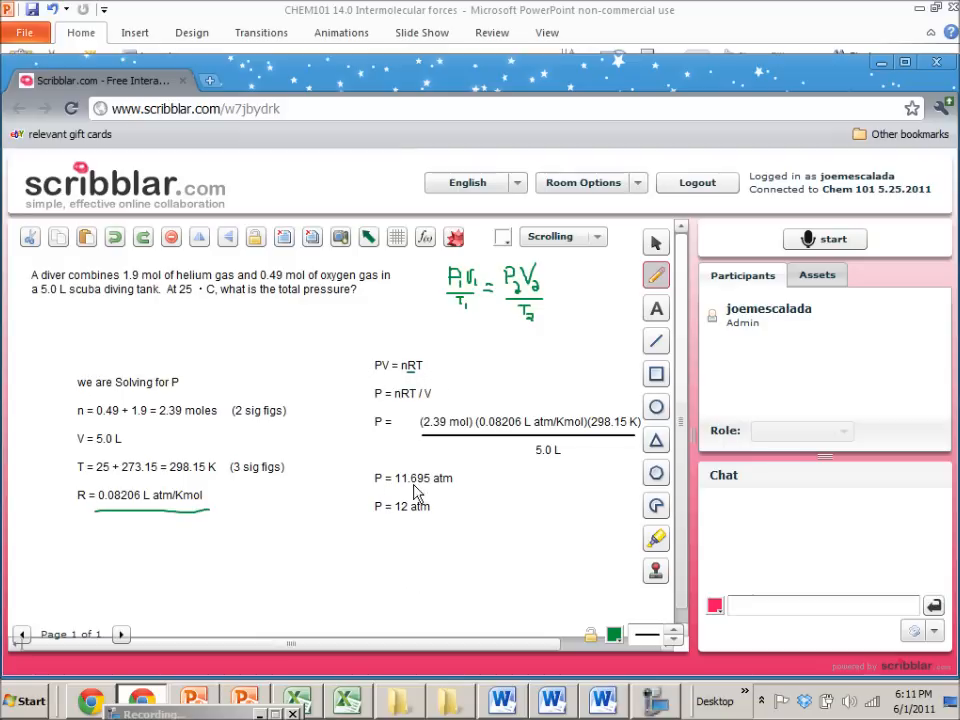
mouse_move(503, 437)
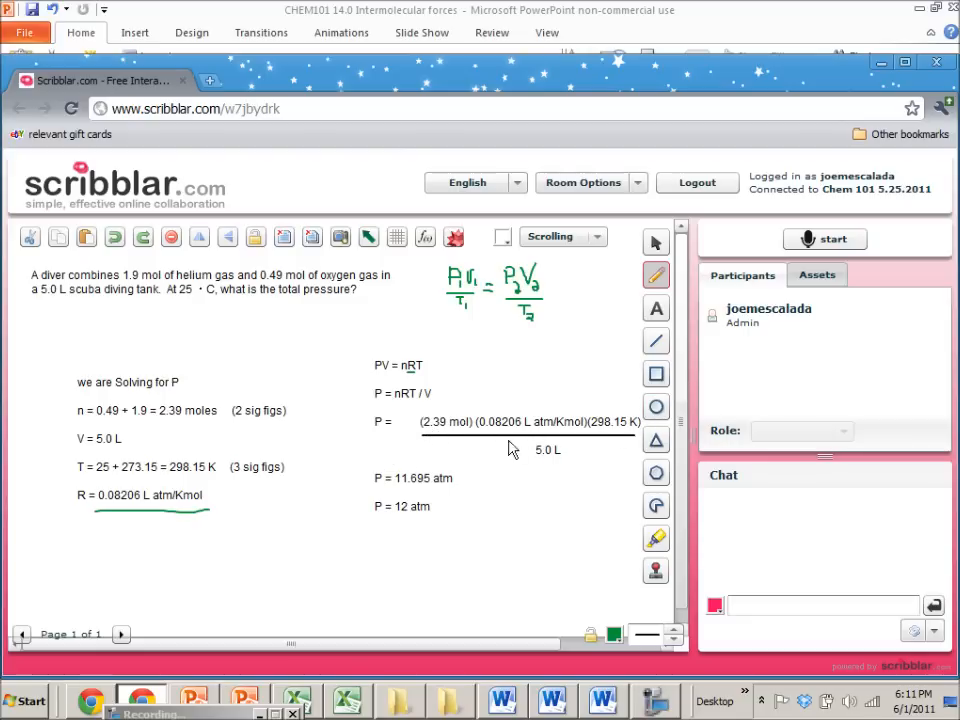
mouse_move(128, 518)
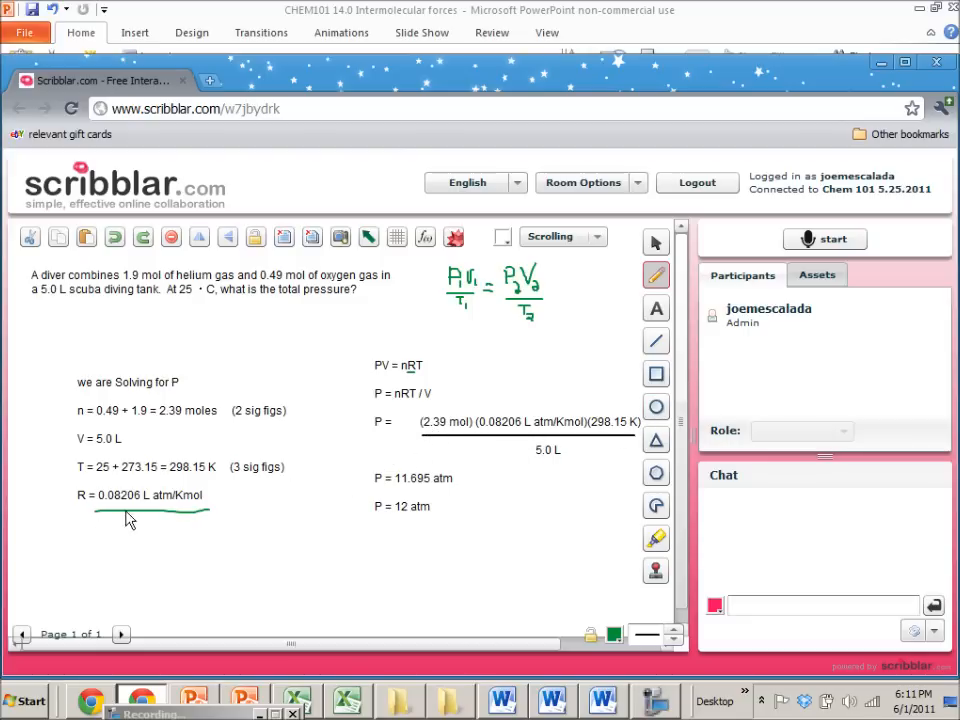
mouse_move(210, 525)
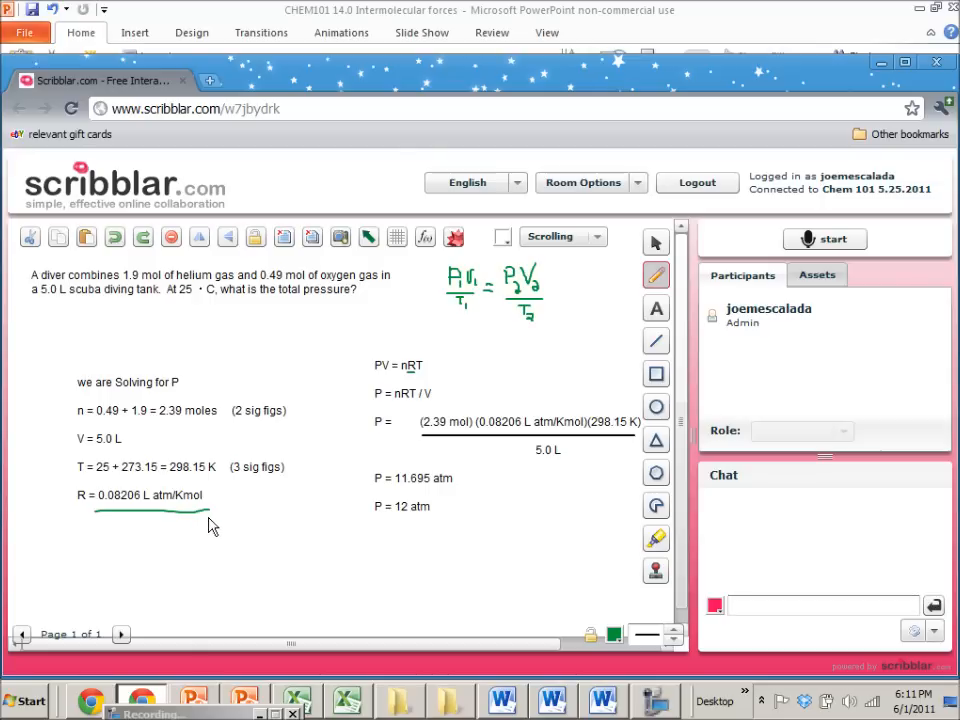
mouse_move(453, 438)
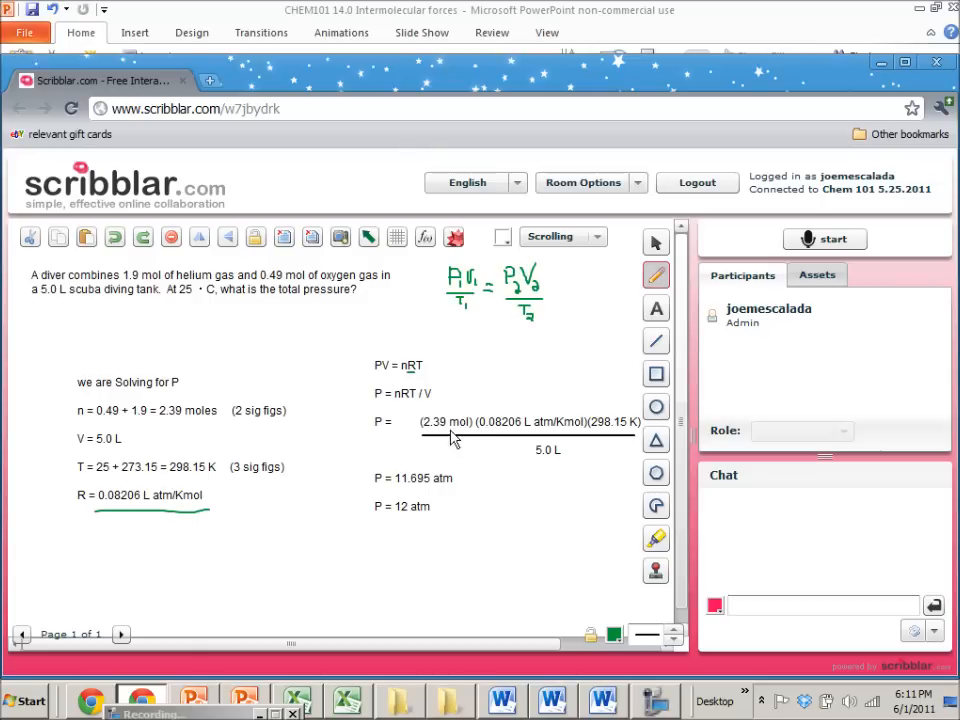
mouse_move(580, 430)
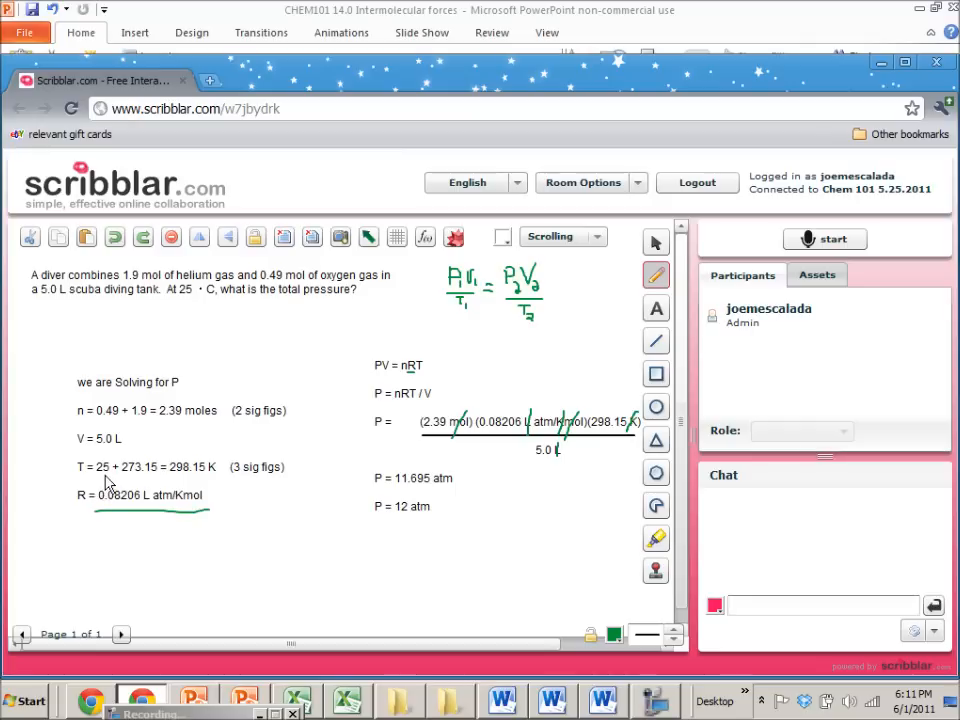
mouse_move(110, 488)
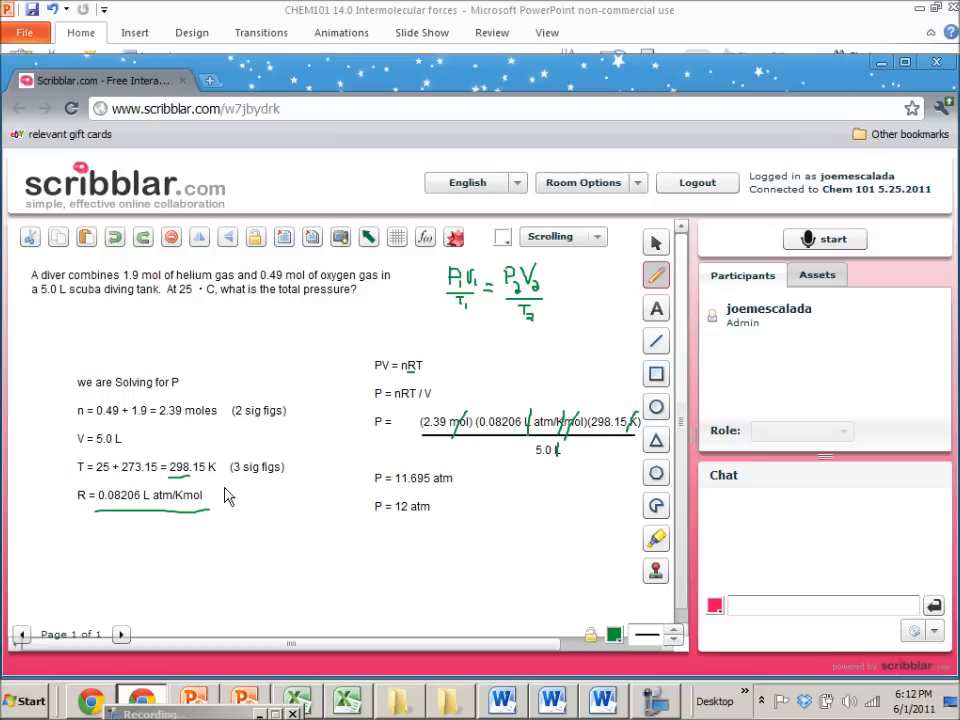
mouse_move(286, 486)
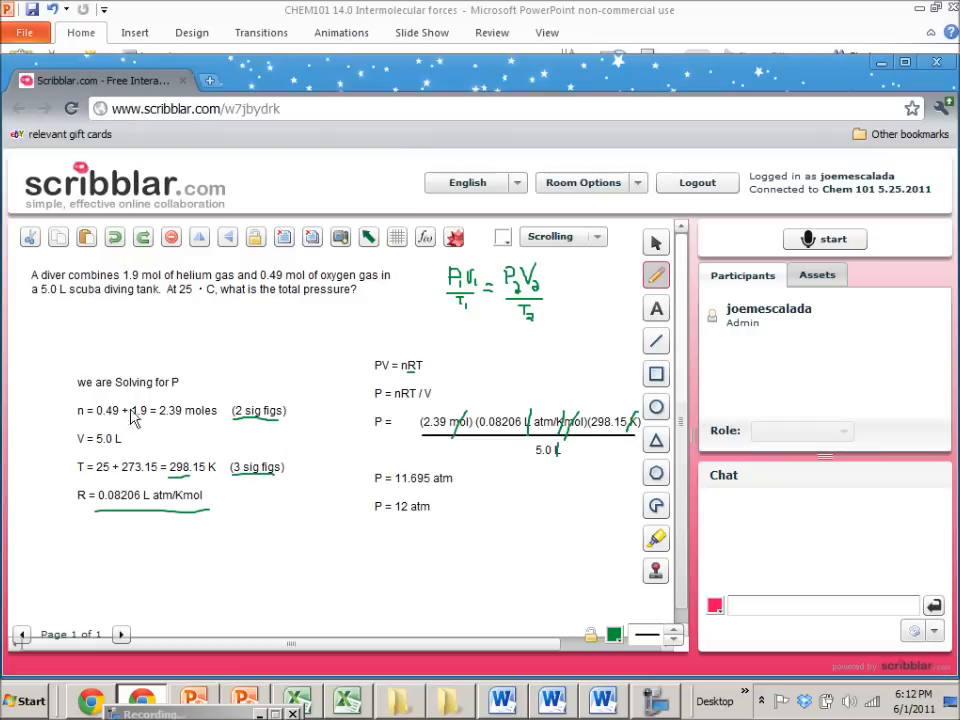
mouse_move(332, 490)
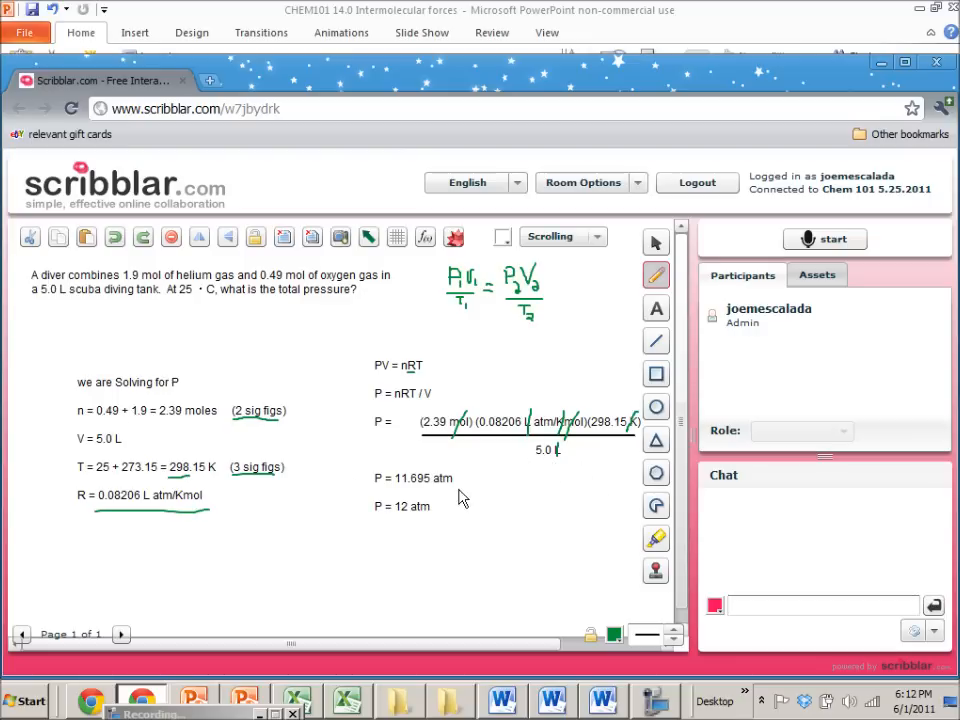
mouse_move(547, 573)
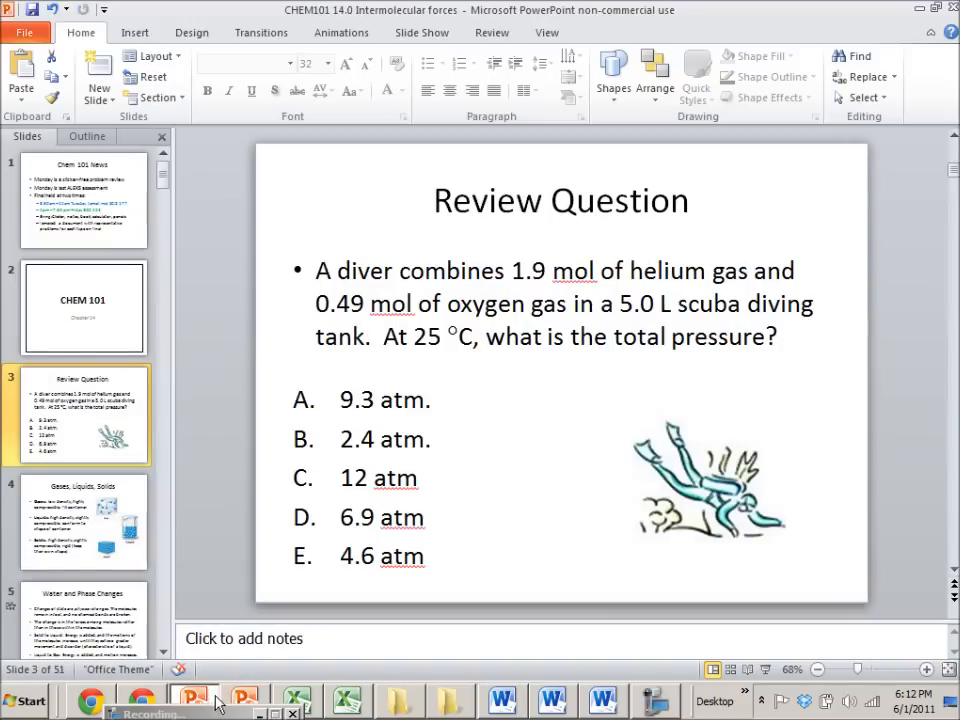
mouse_move(302, 496)
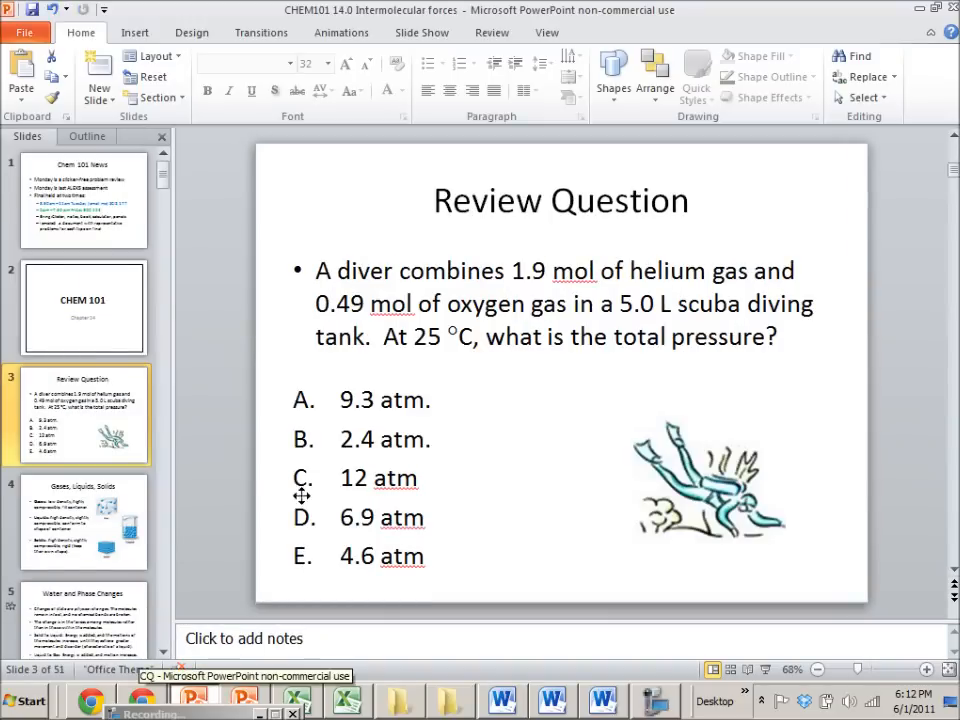
mouse_move(393, 468)
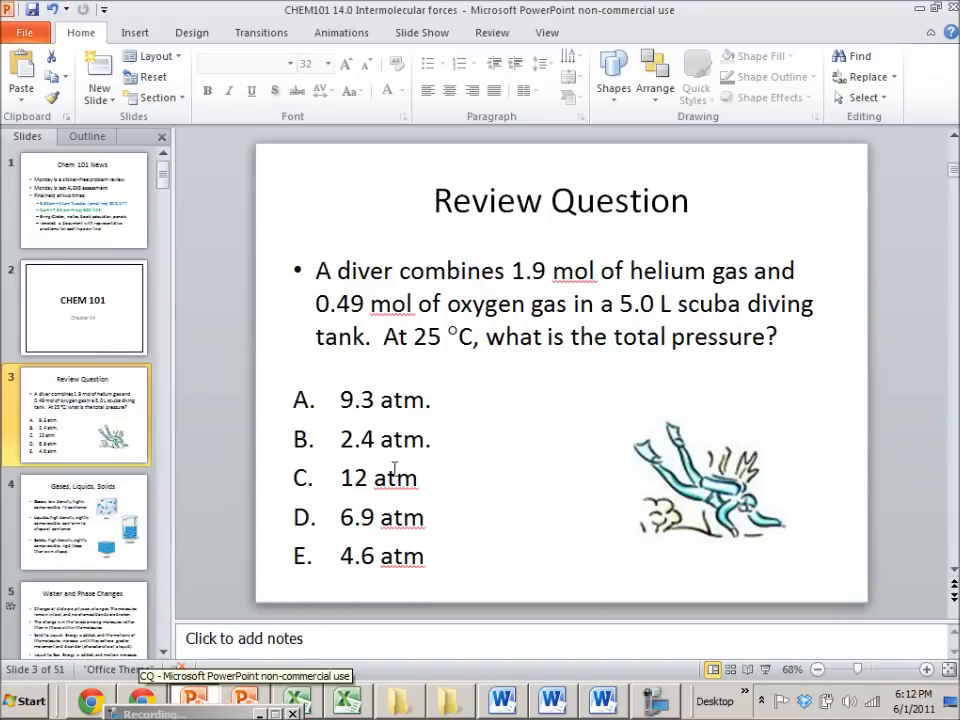
Step: Highlight answer C, 12 atm, as the correct choice on slide 3
left_click(83, 307)
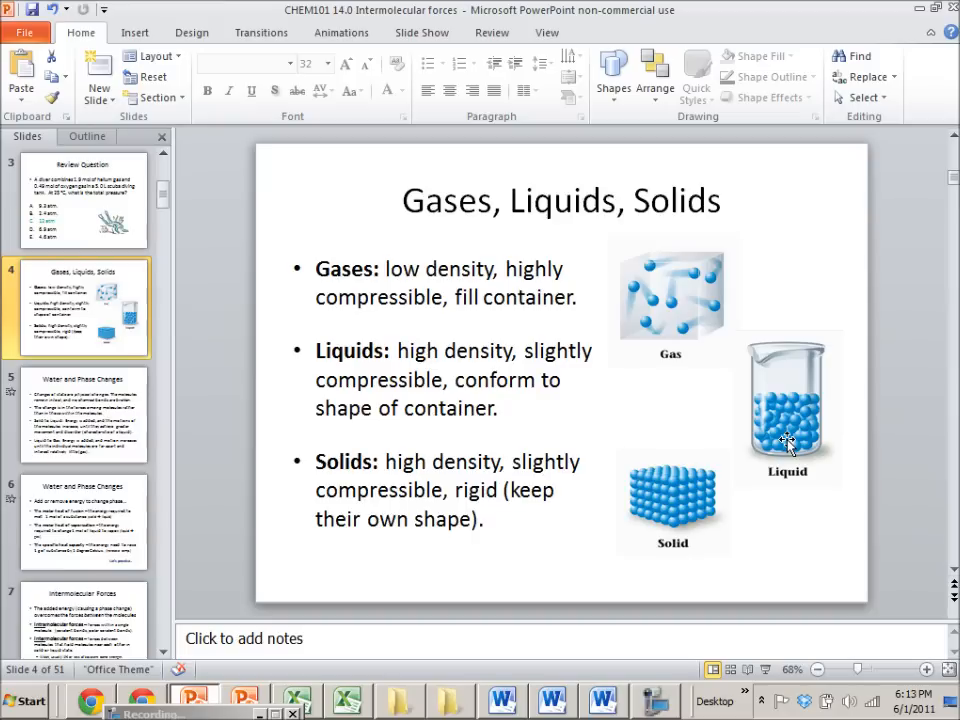
mouse_move(675, 558)
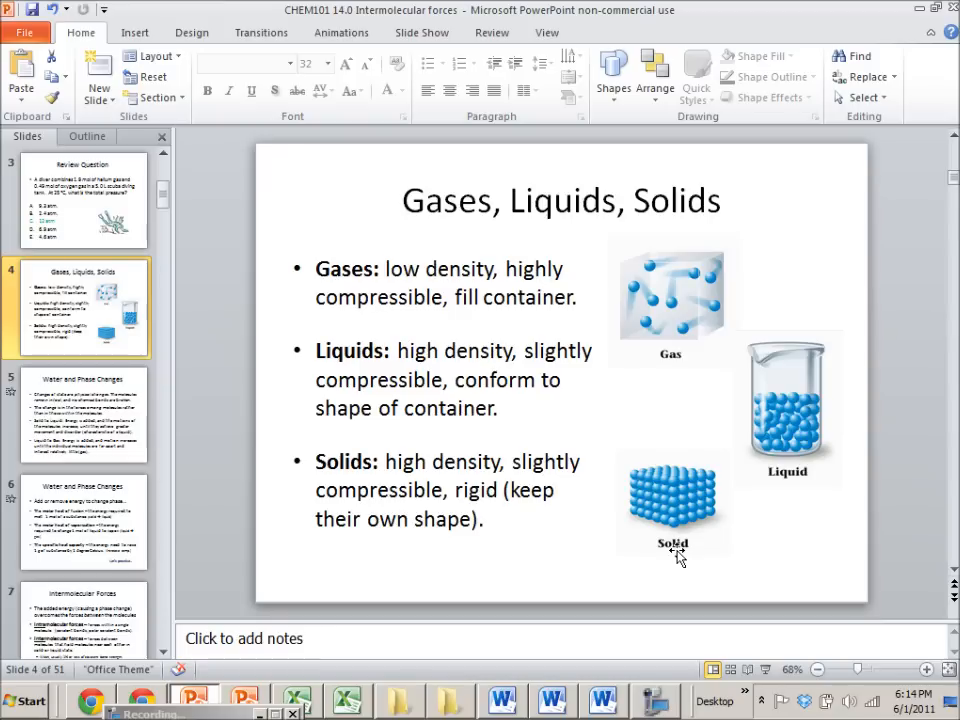
mouse_move(667, 333)
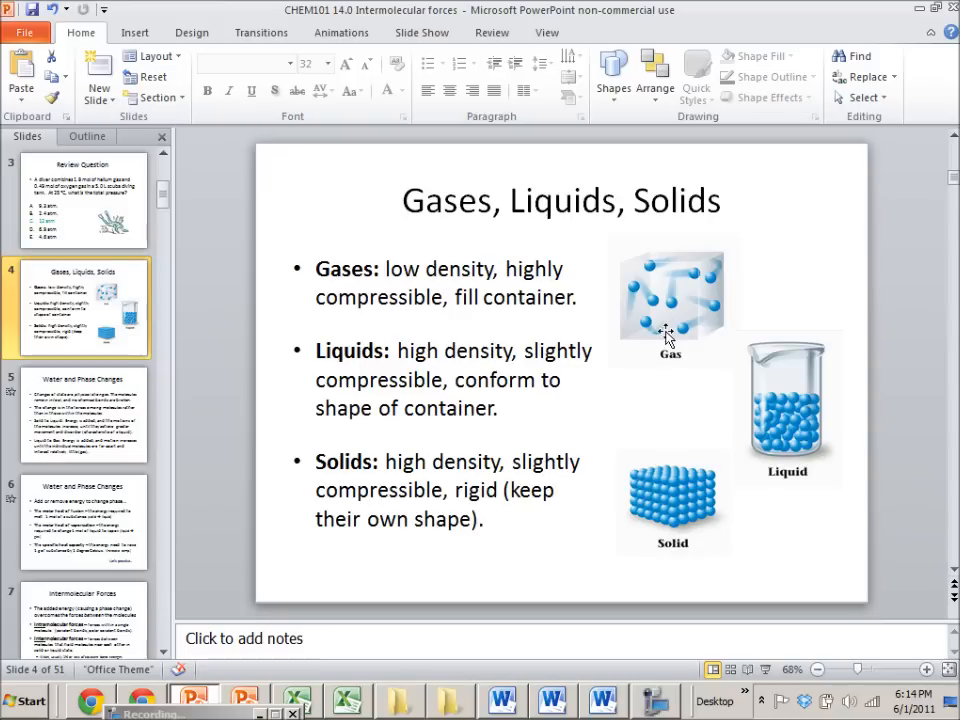
mouse_move(805, 422)
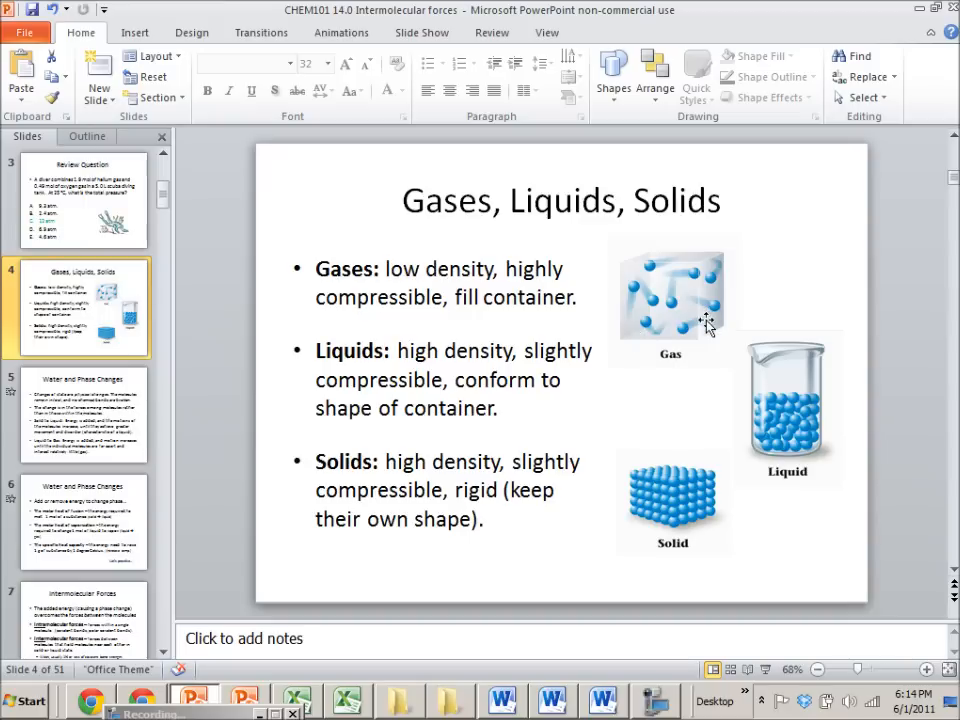
mouse_move(704, 394)
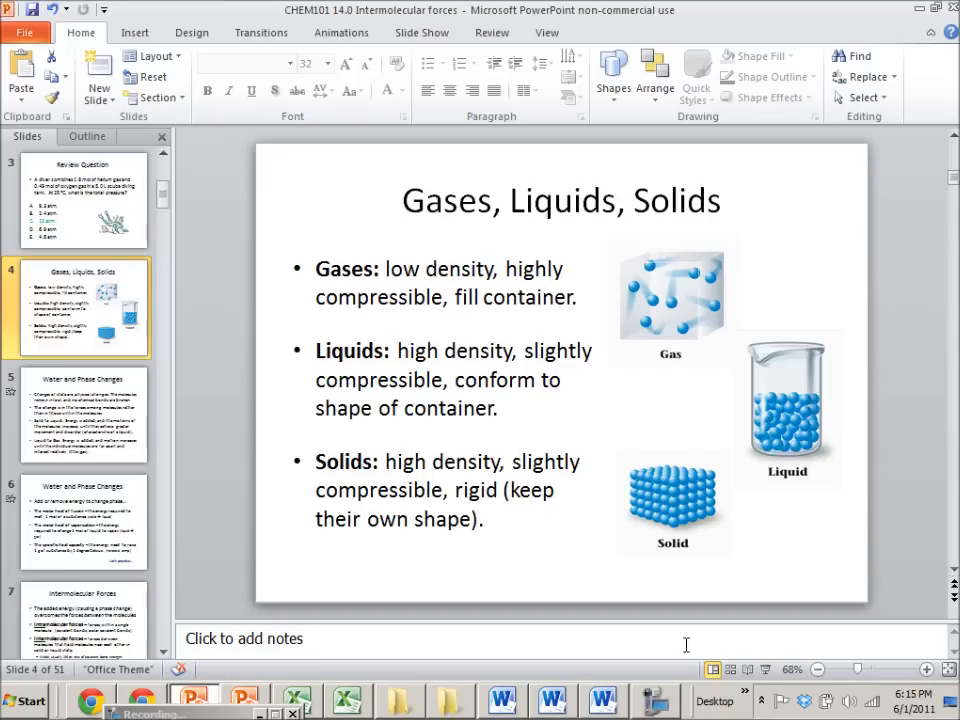
Step: Go through the Water and Phase Changes slide to the Intermolecular Forces slide
left_click(83, 520)
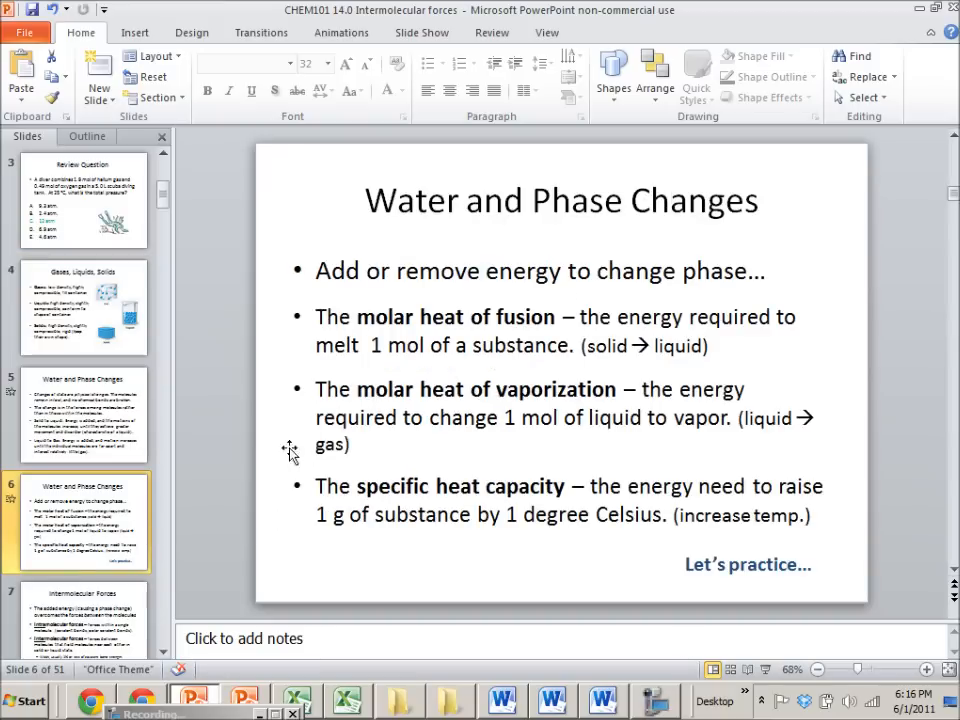
mouse_move(357, 315)
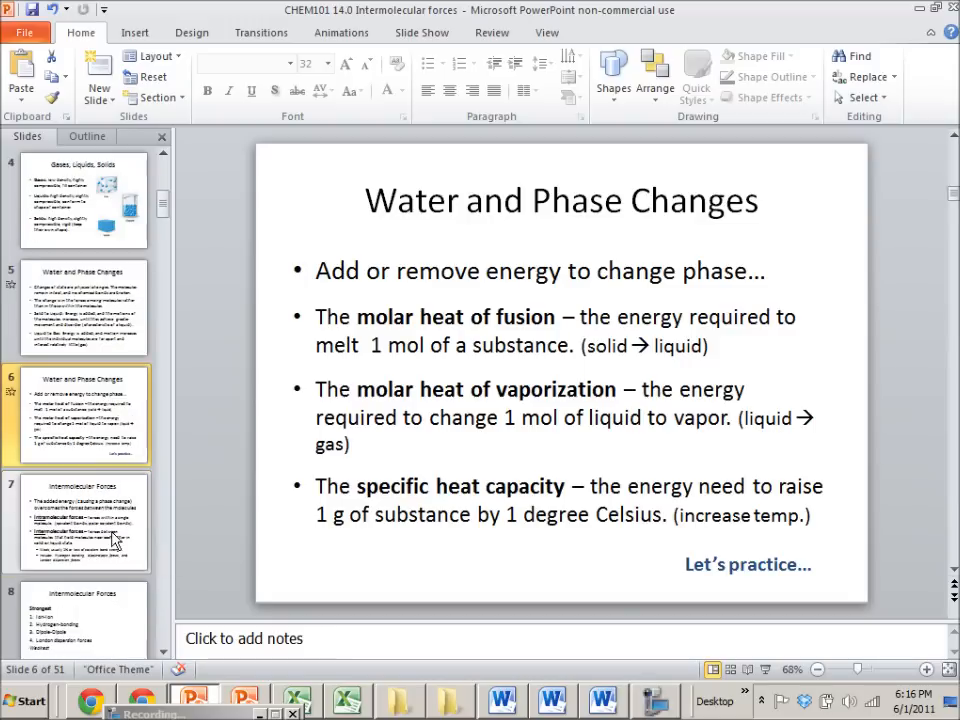
left_click(85, 520)
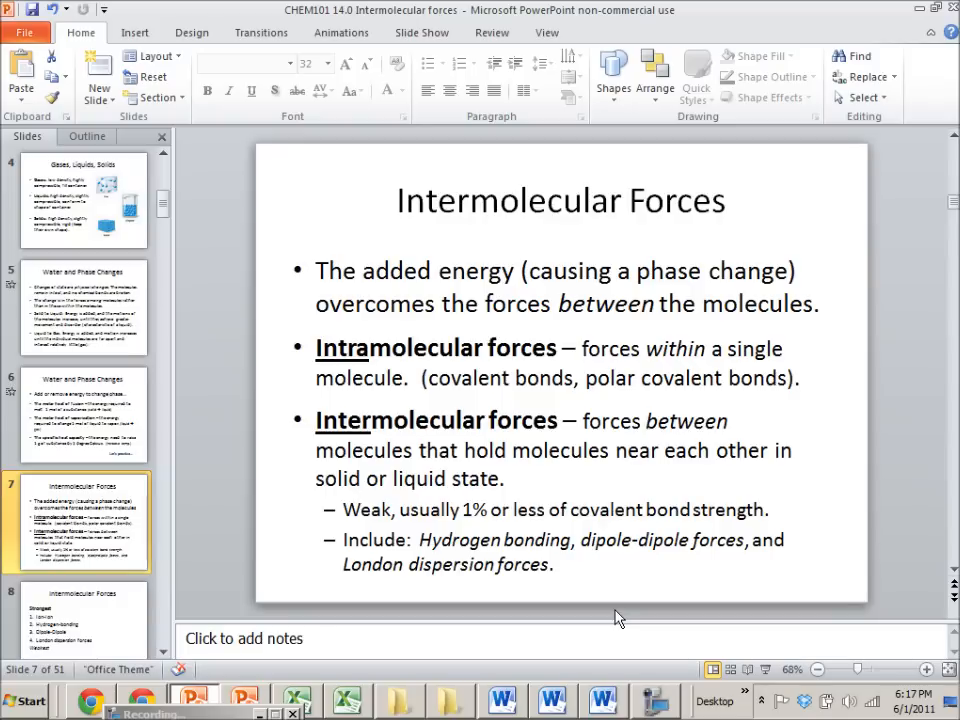
mouse_move(625, 625)
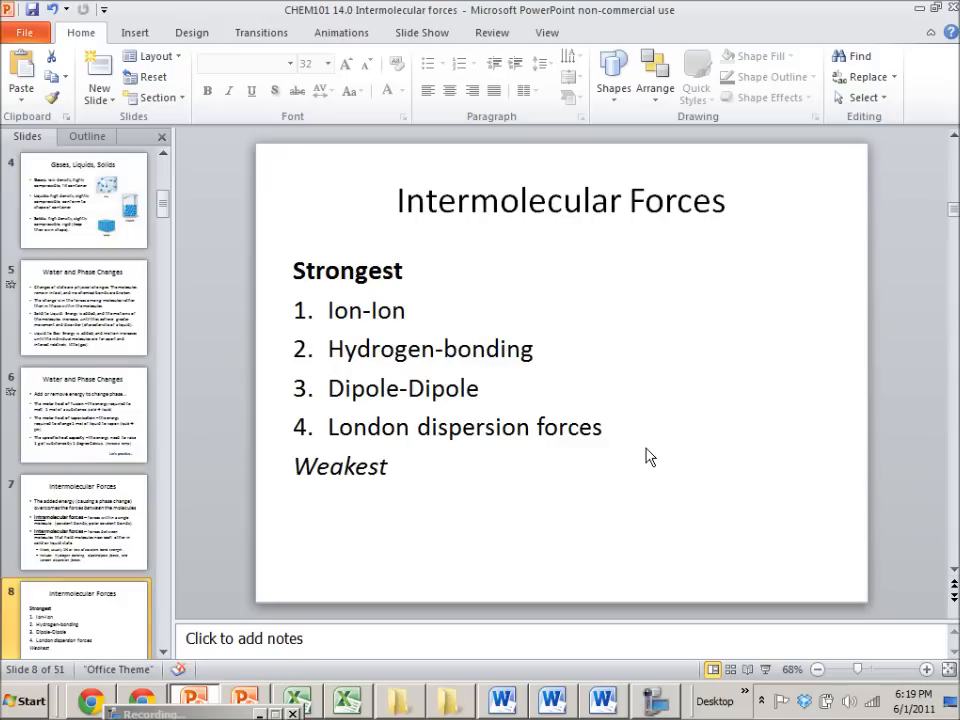
mouse_move(396, 611)
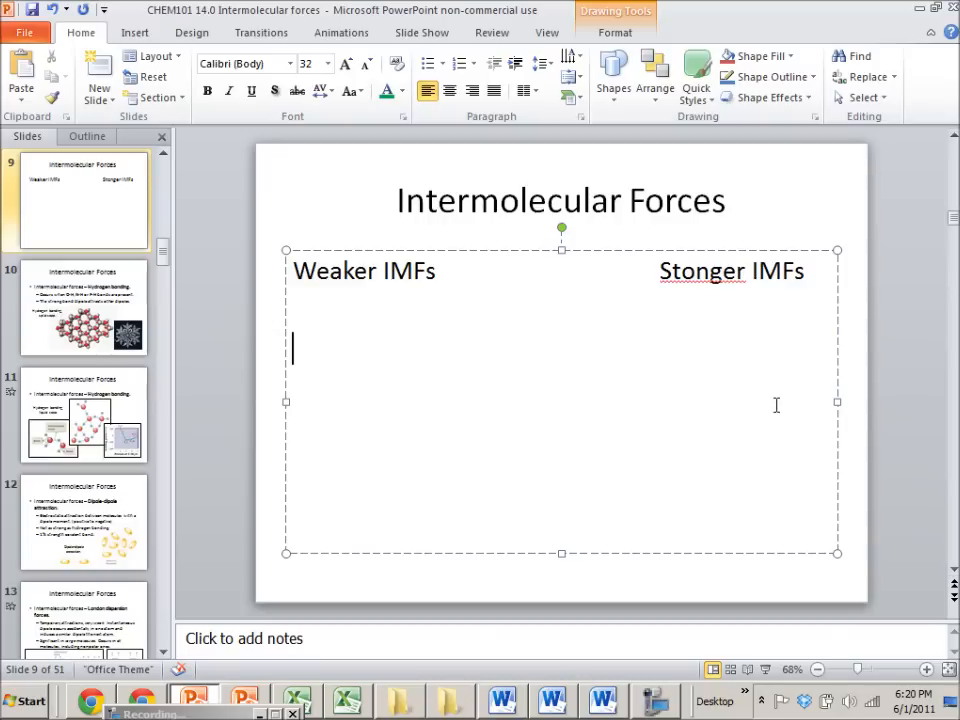
Step: Type the Lower BP / Higher BP and Lower MP / Higher MP rows
type("Lower")
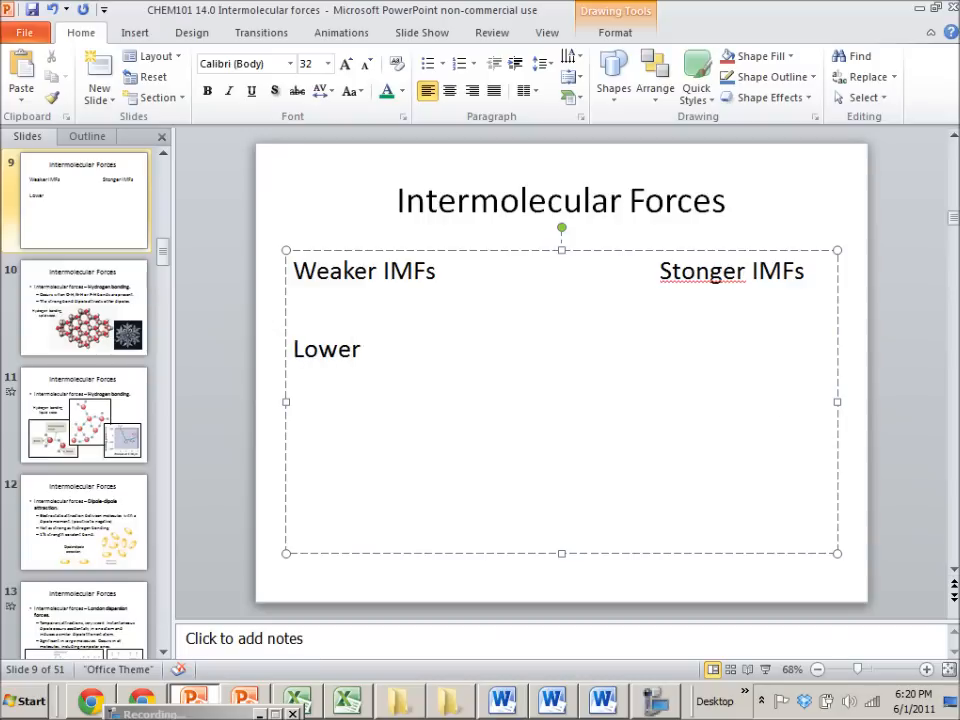
type("BP")
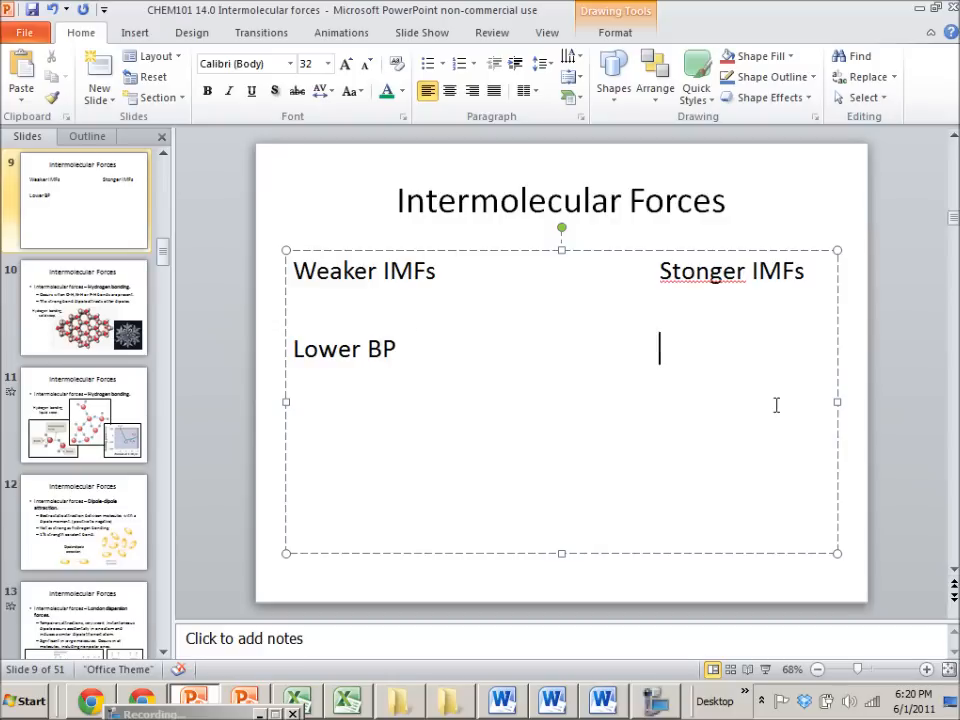
type("Higher BP")
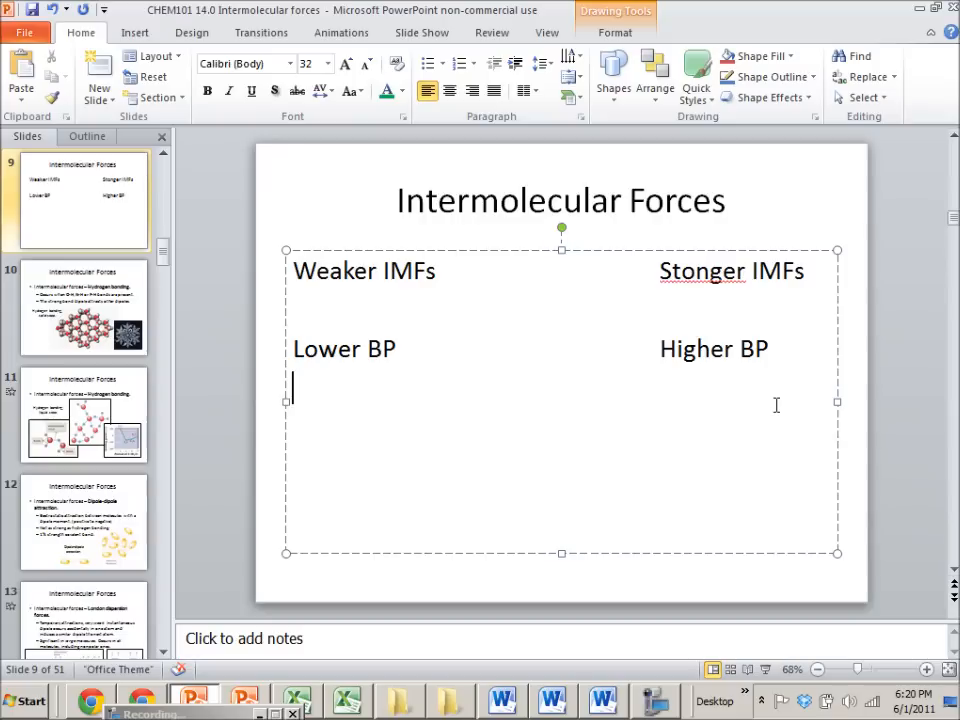
type("Lower")
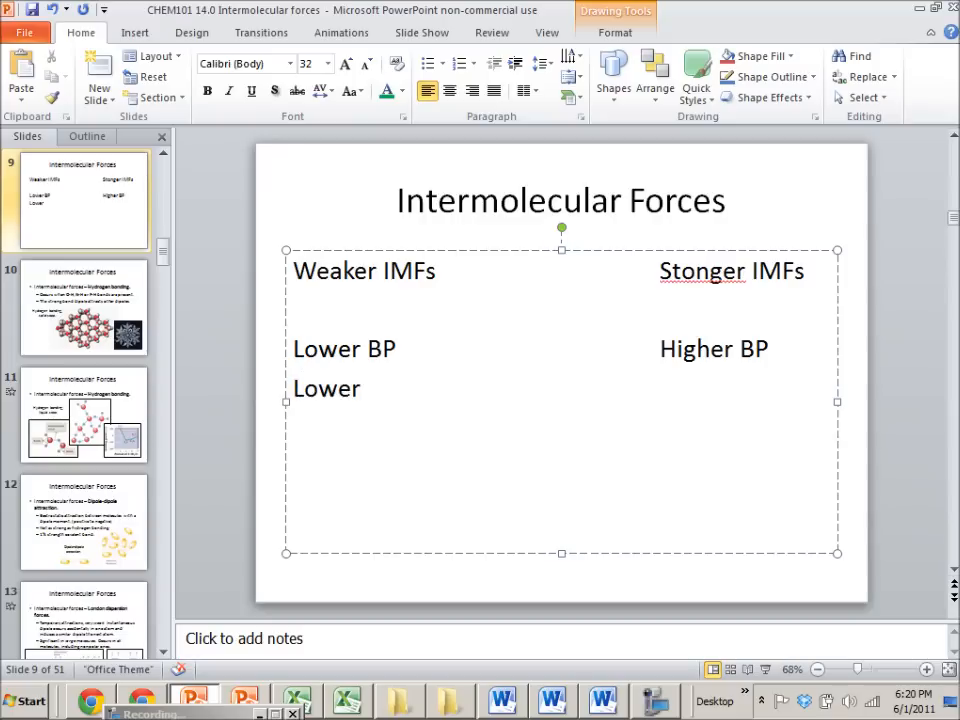
type("MP")
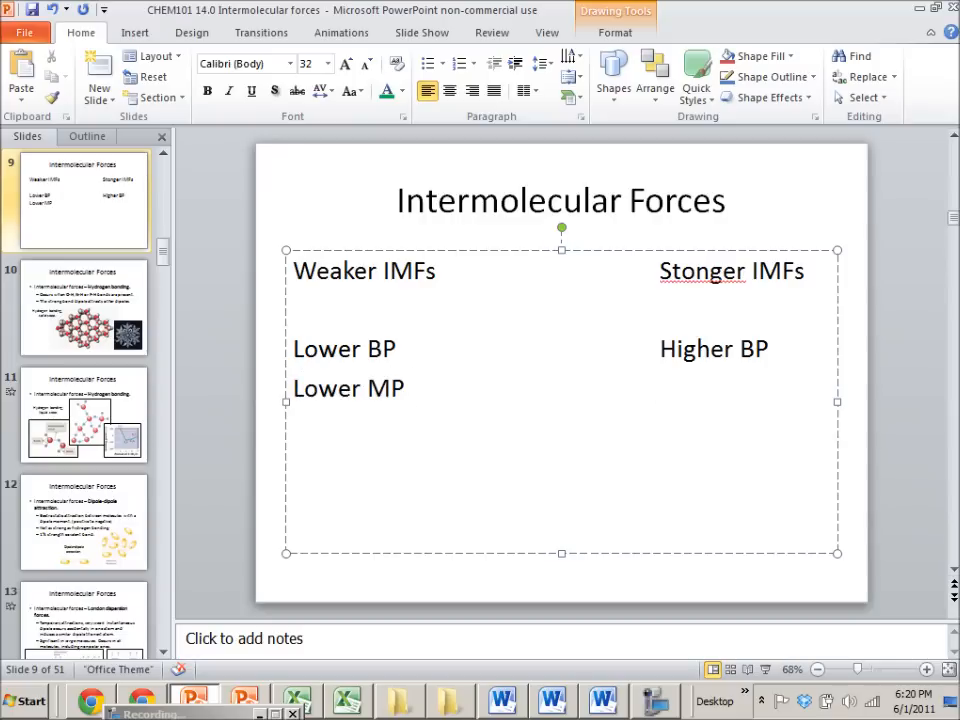
type("Higher MP")
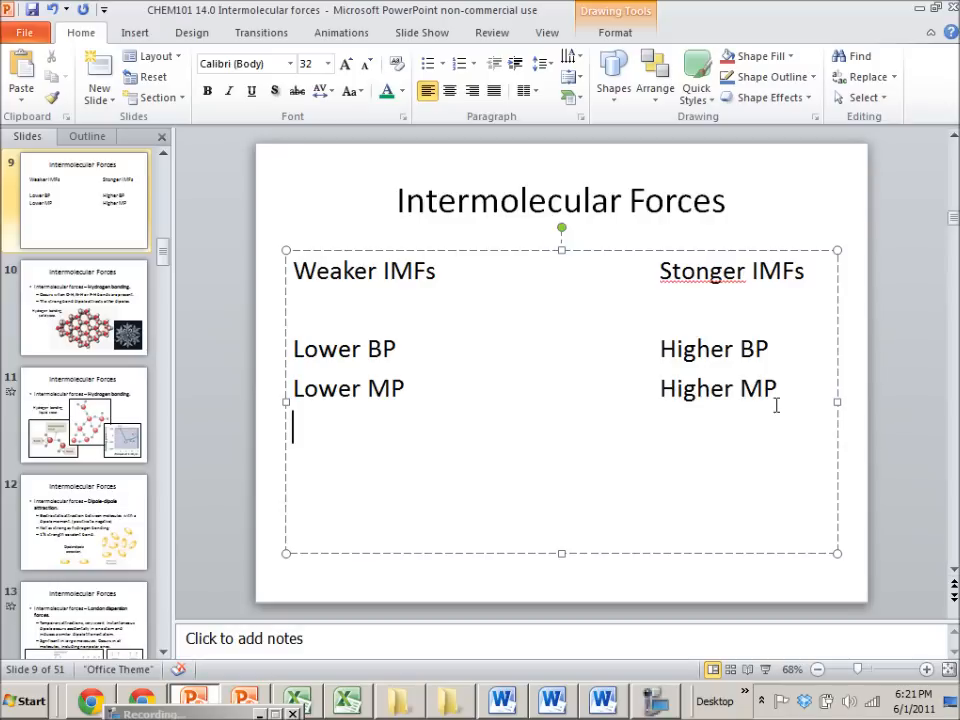
Step: Add the Higher Vapor Pressure / Lower VP row, then move to slide 10
type("Higher VP")
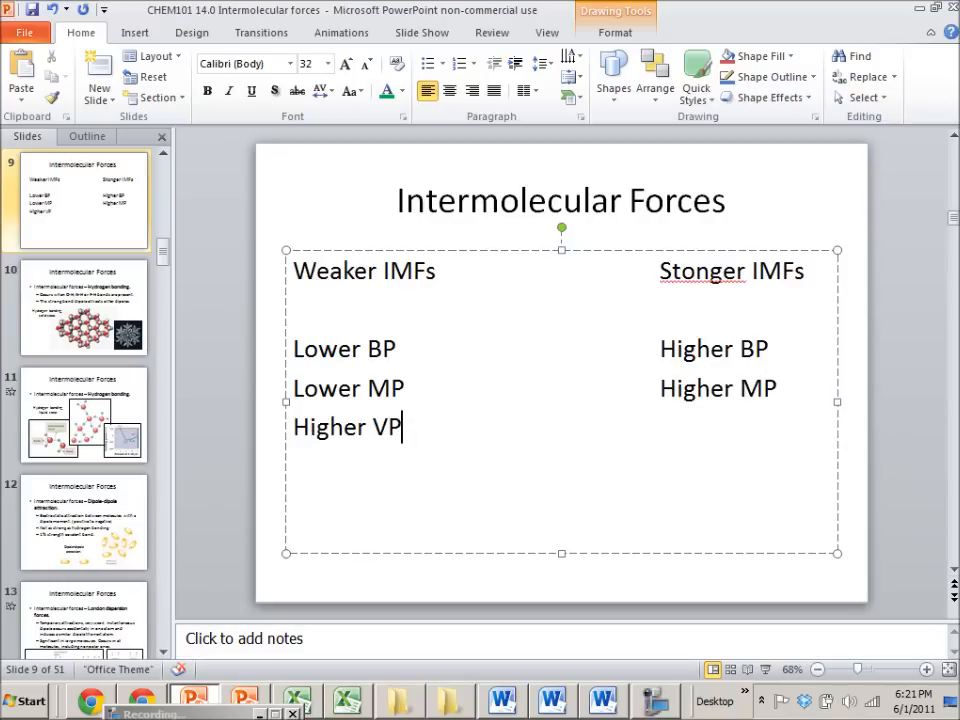
type("apor Pres")
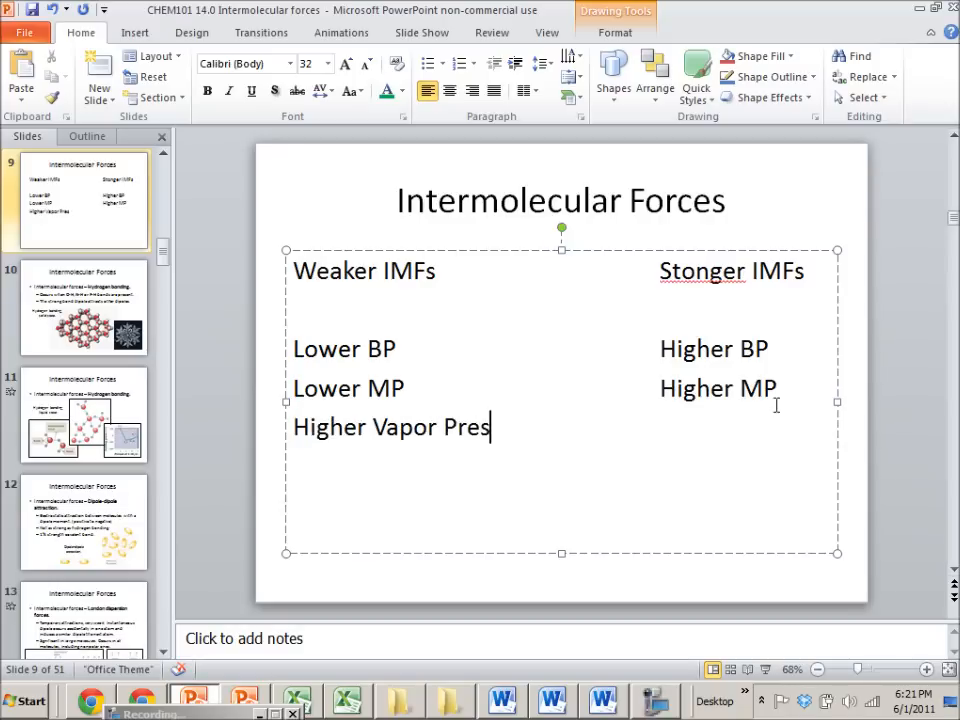
type("sure")
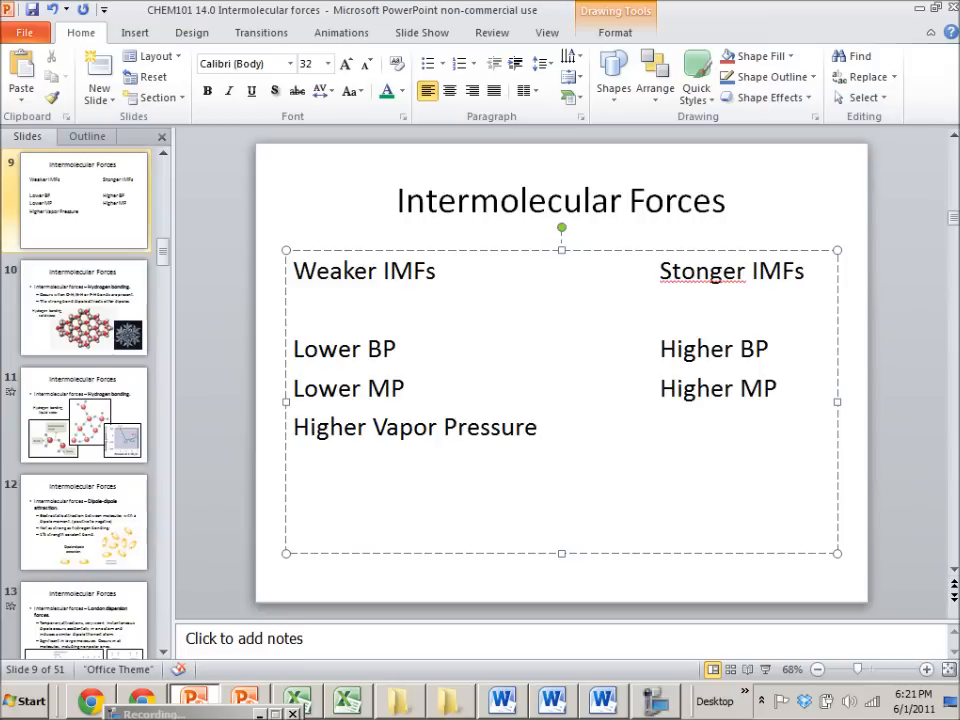
type("Lower Vap")
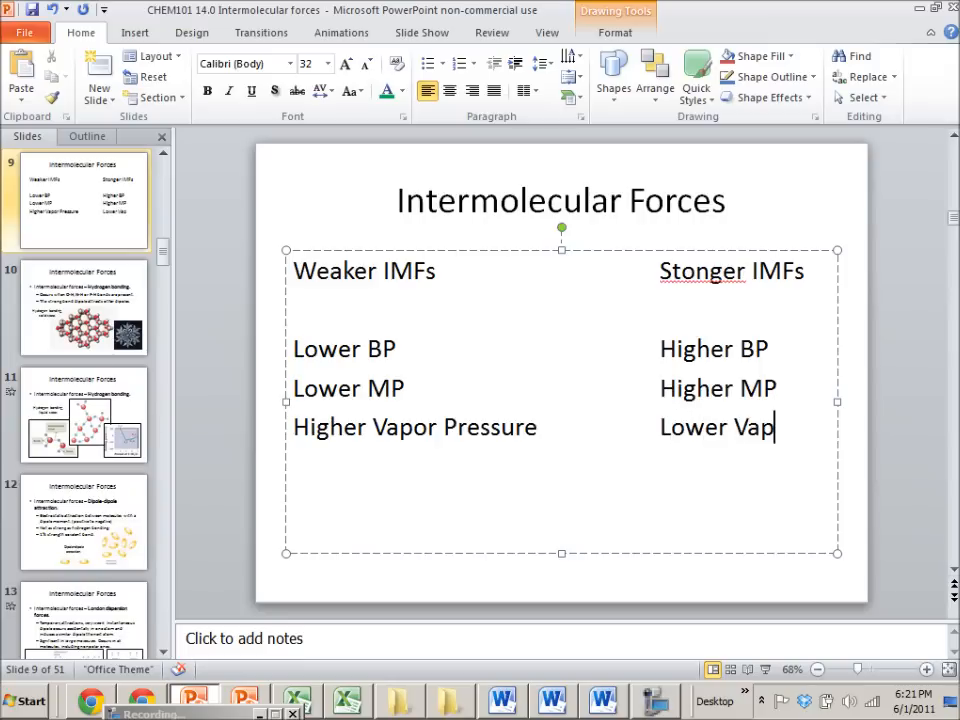
key("BackSpace")
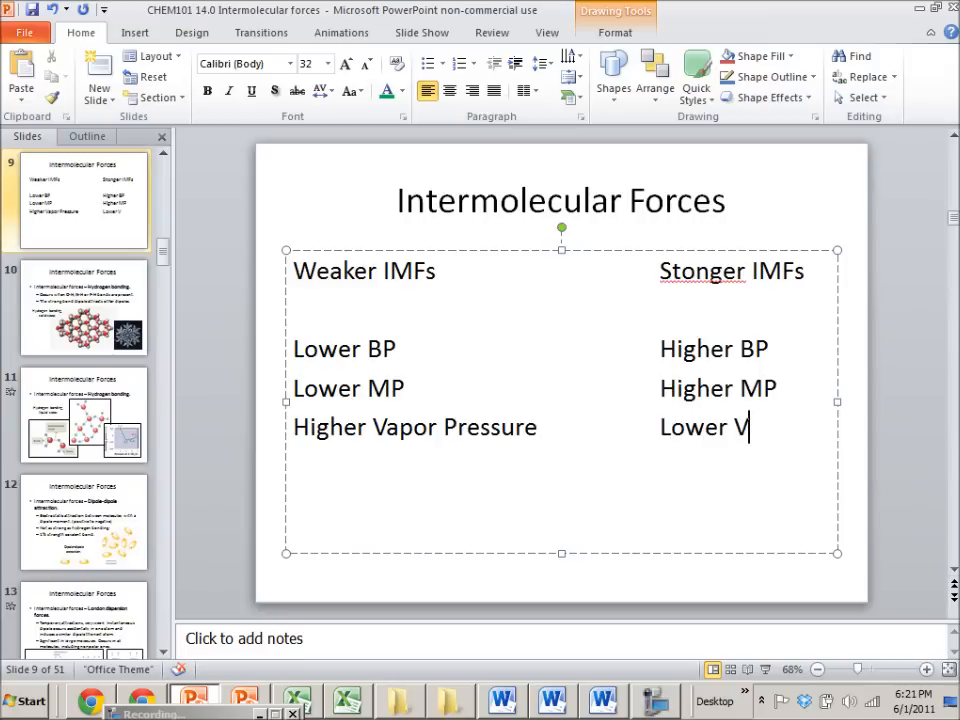
left_click(84, 307)
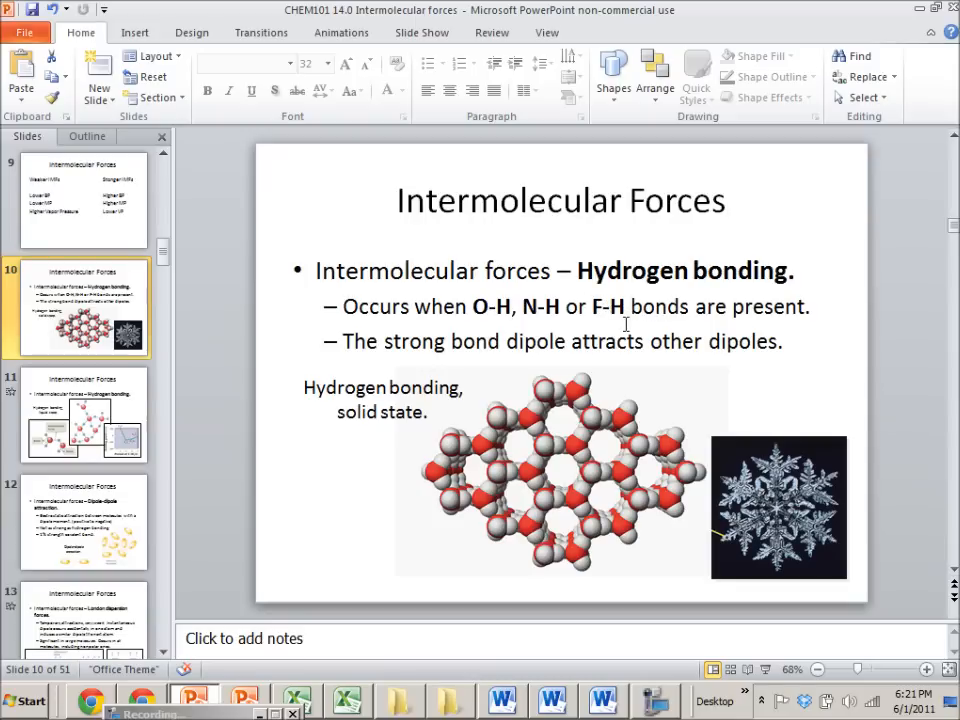
mouse_move(476, 304)
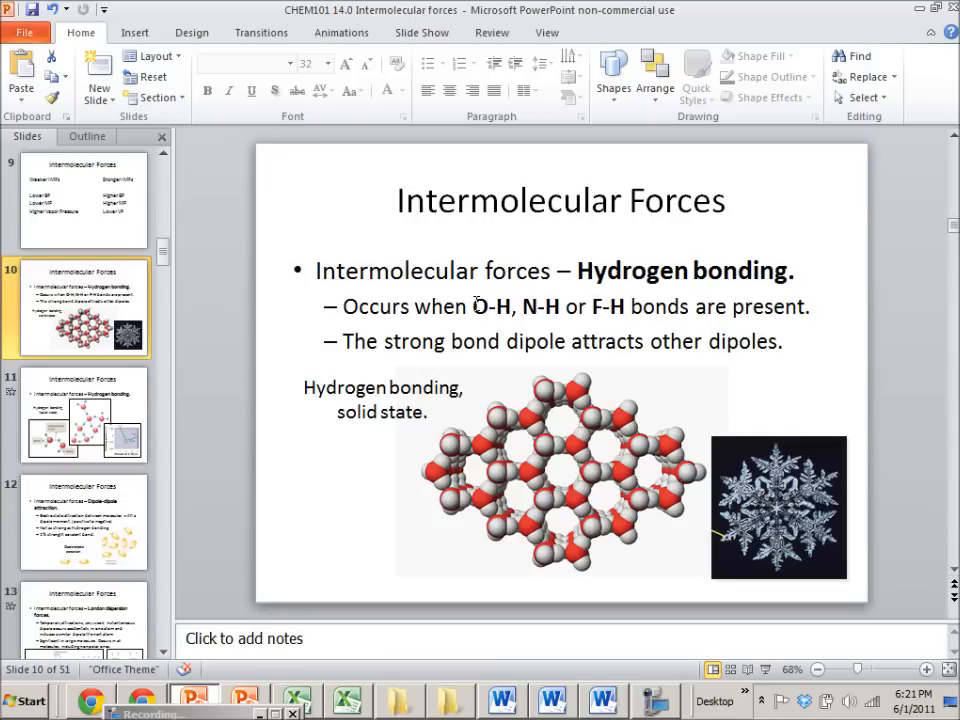
mouse_move(524, 315)
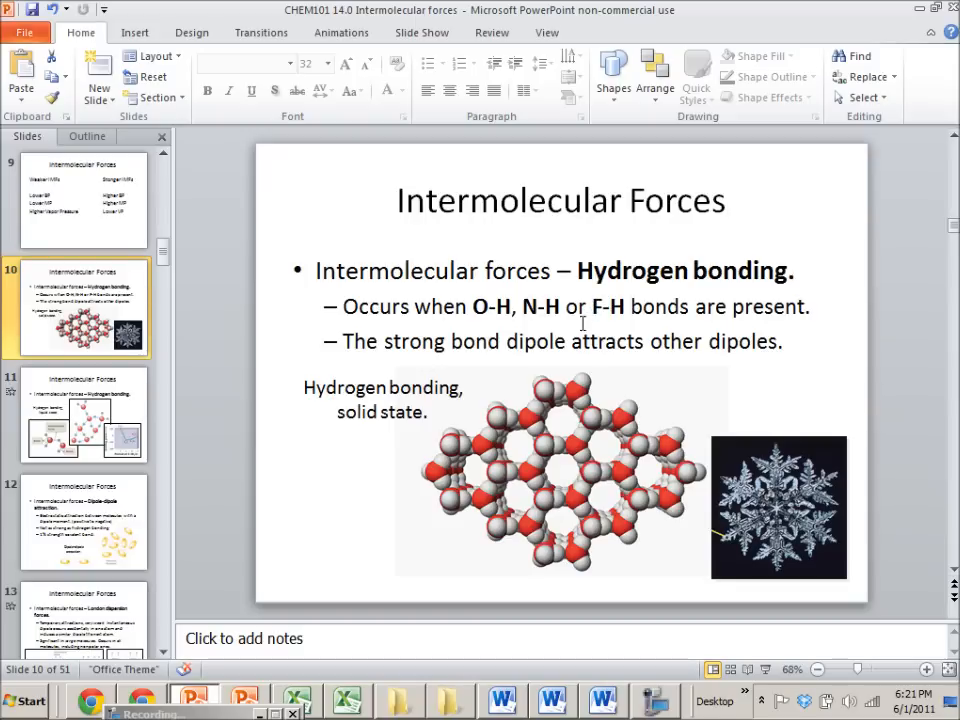
mouse_move(565, 420)
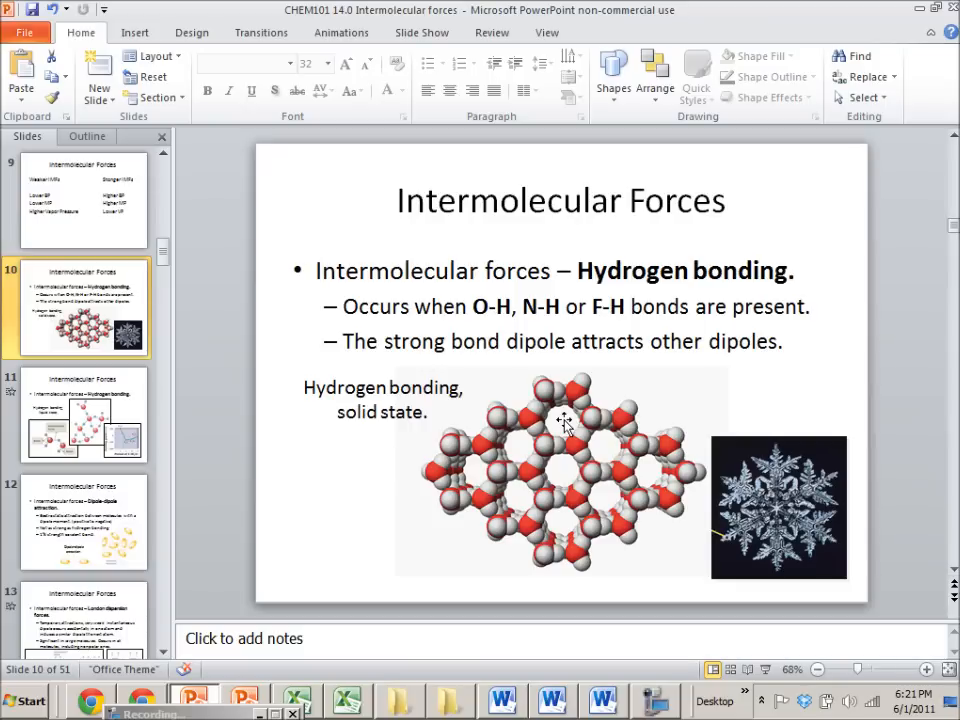
mouse_move(548, 398)
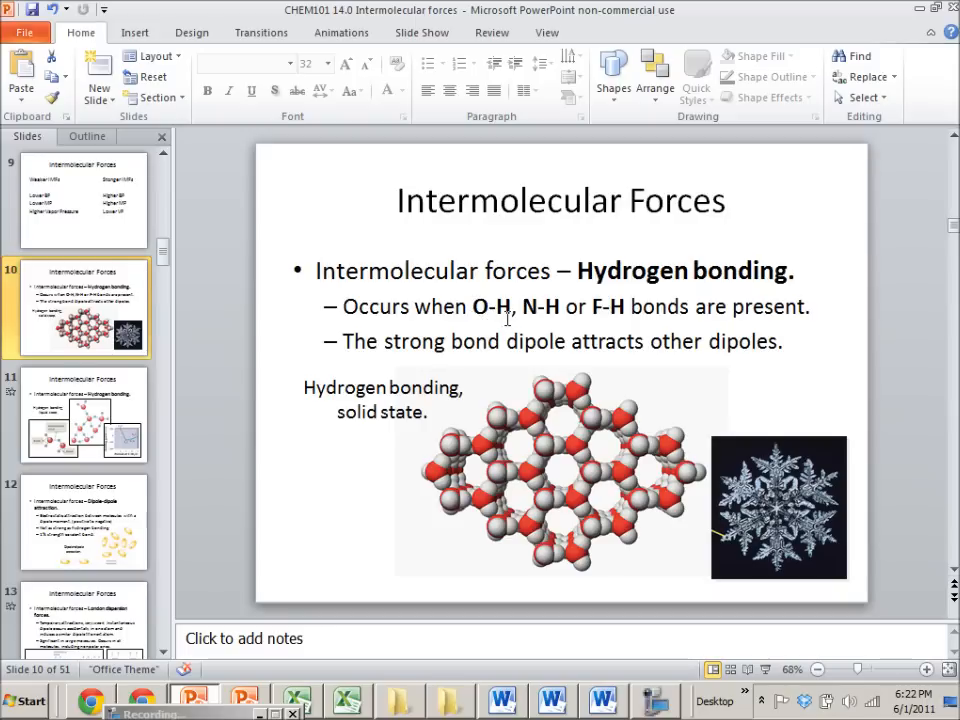
mouse_move(597, 310)
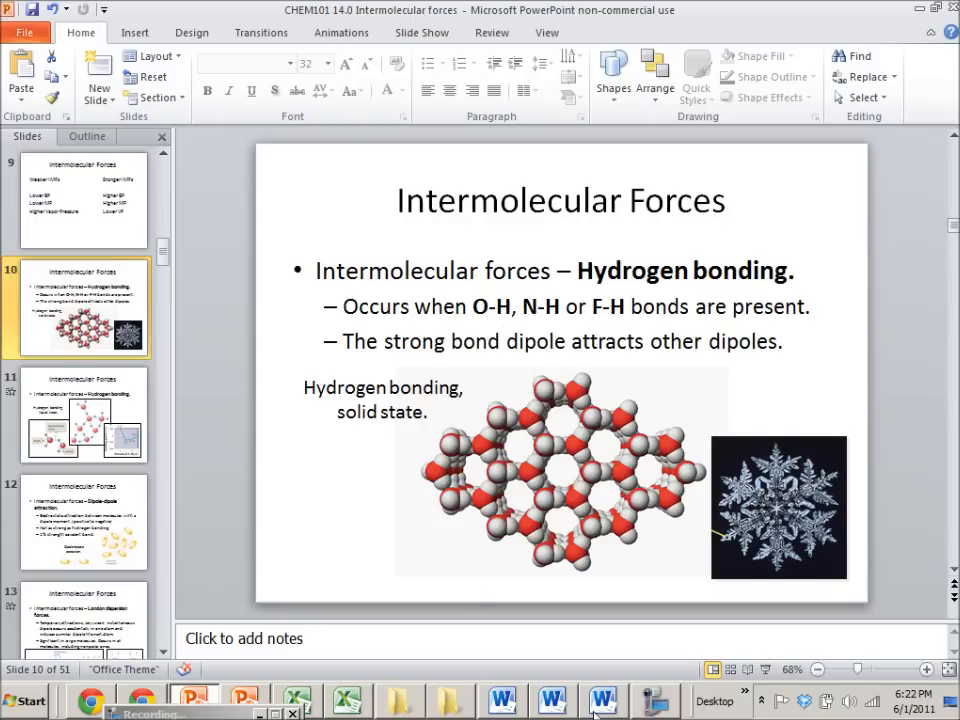
Step: Sketch H2O bonded to HF, bracket and label the H-bond, and mark δ+ on hydrogen
left_click(140, 699)
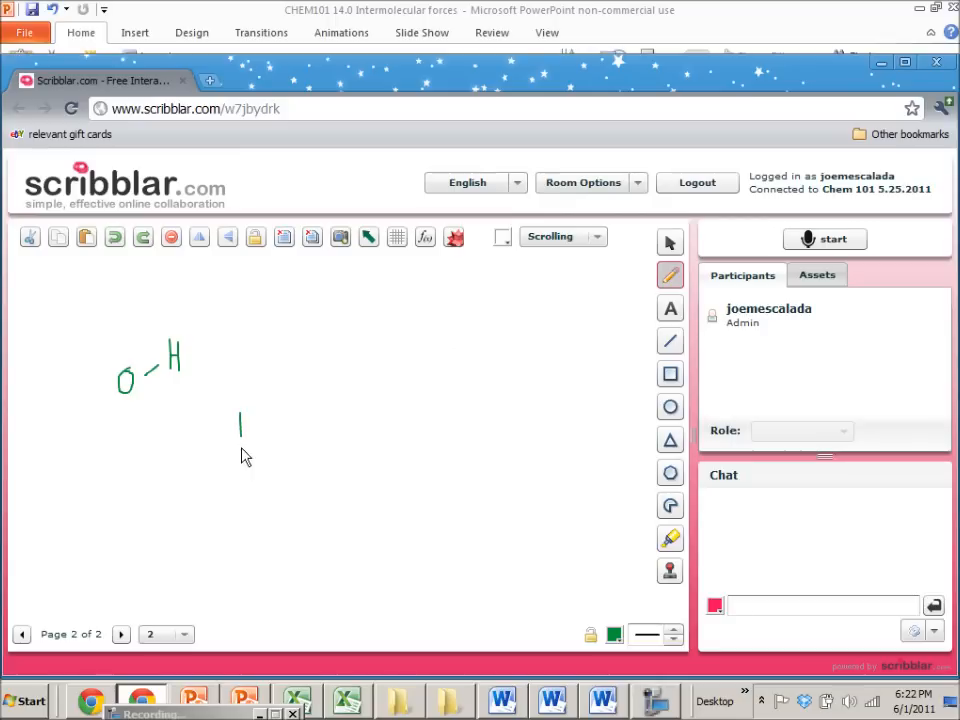
left_click_drag(255, 427, 290, 420)
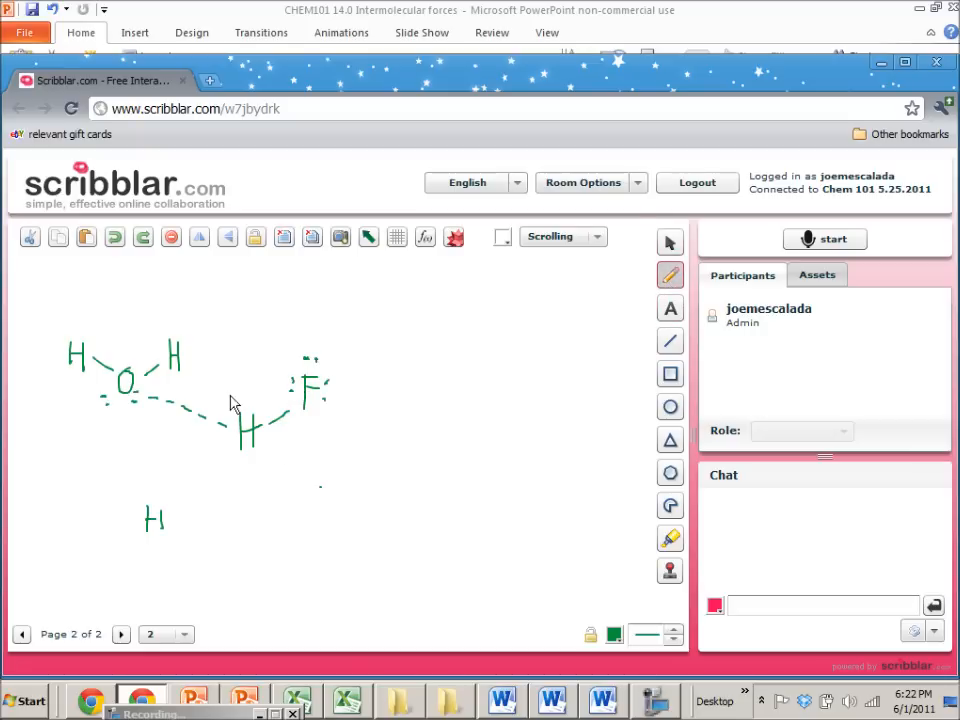
left_click_drag(143, 430, 235, 480)
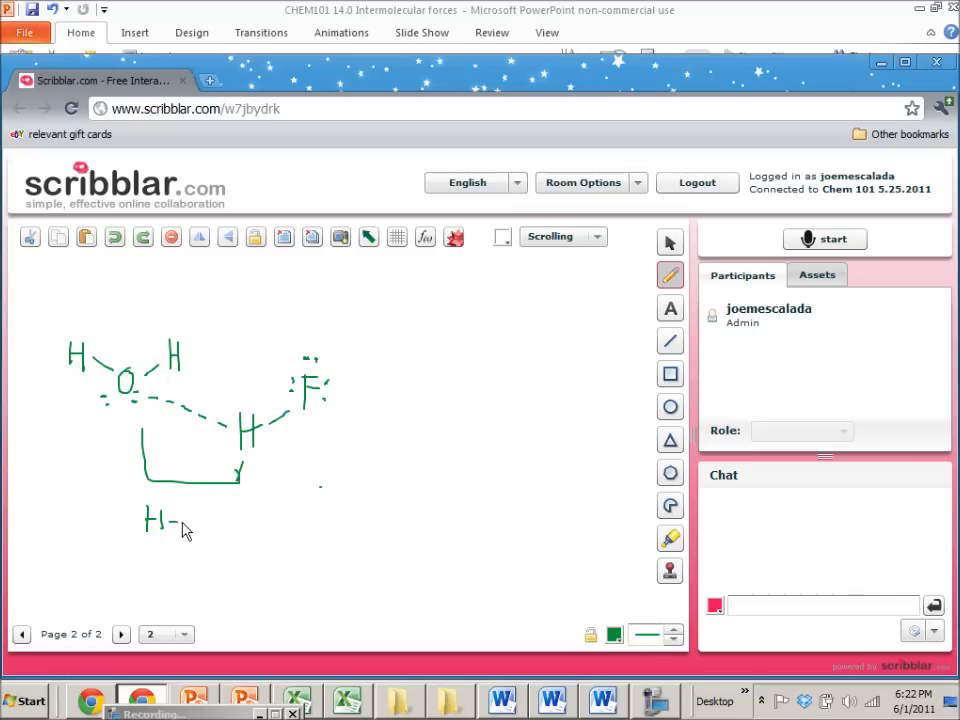
left_click_drag(180, 520, 215, 520)
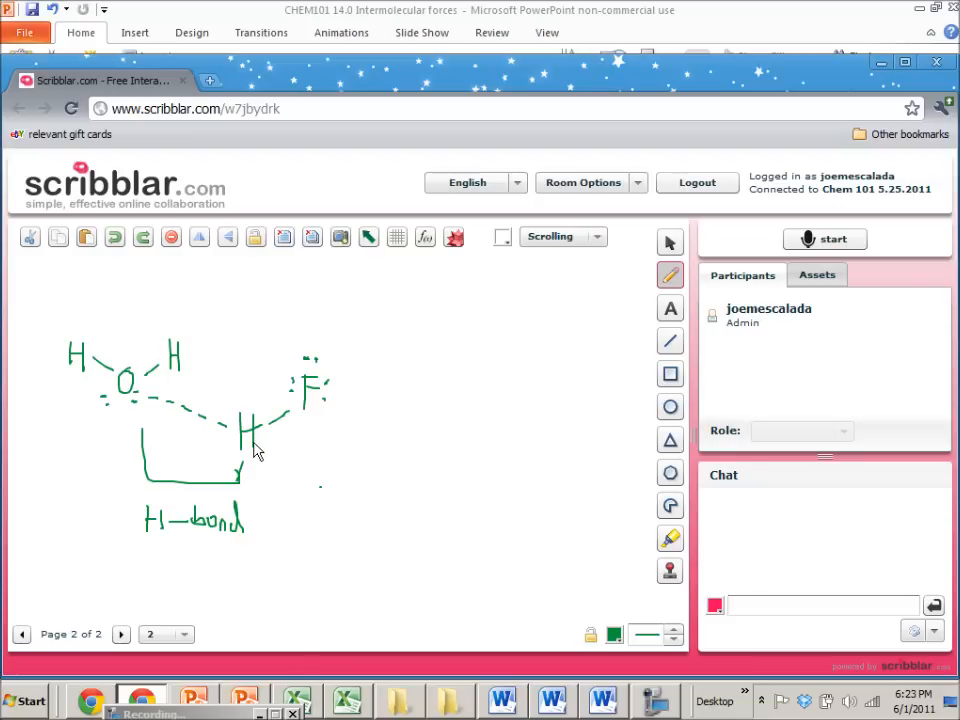
mouse_move(280, 451)
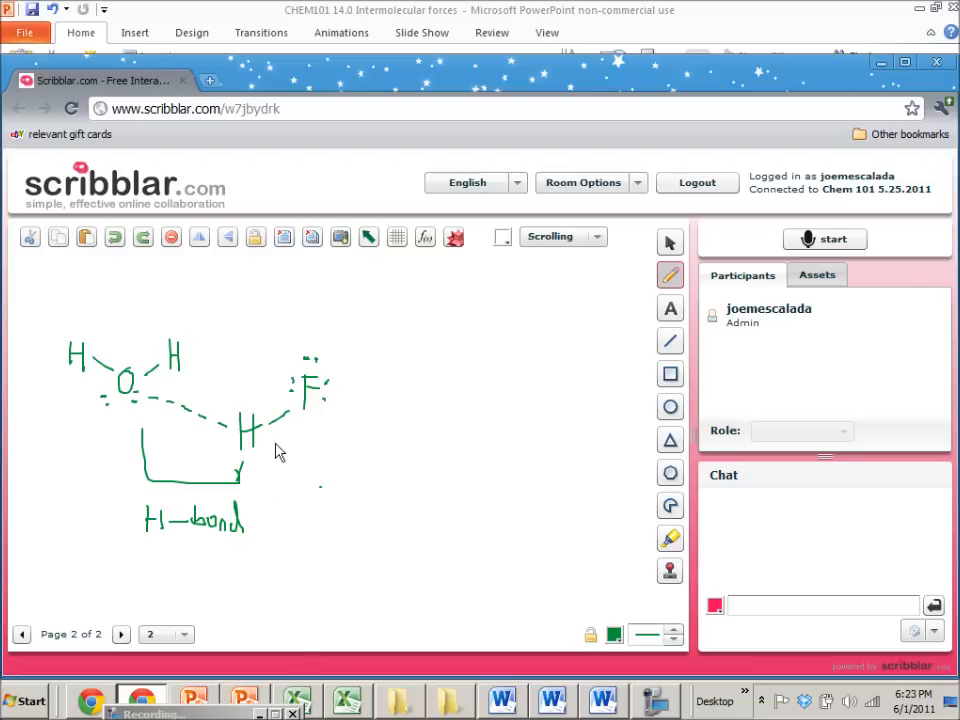
mouse_move(306, 432)
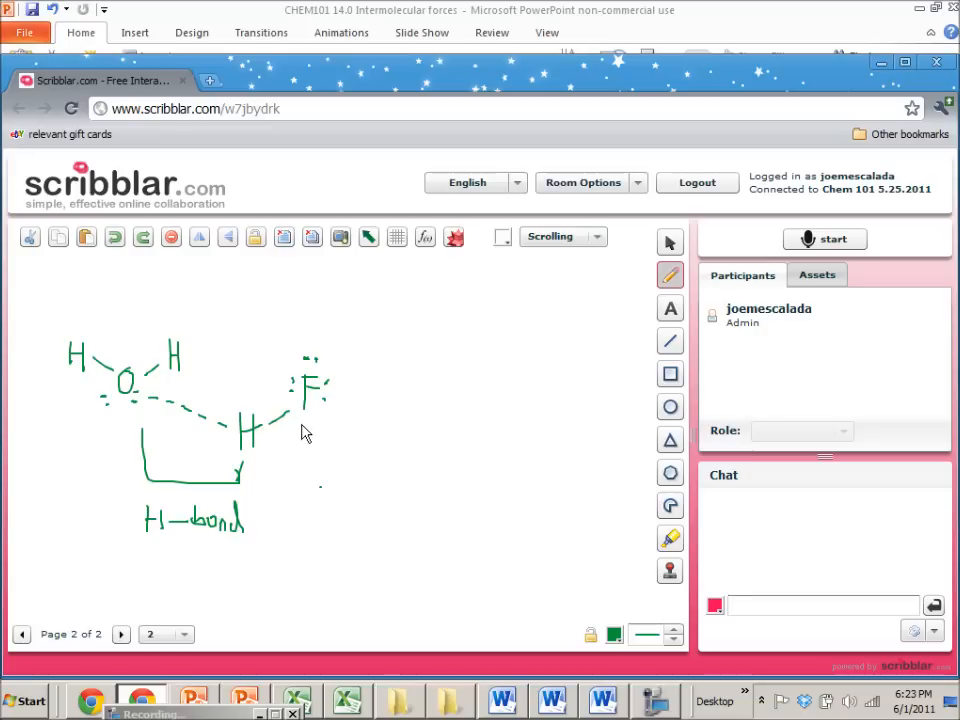
mouse_move(350, 393)
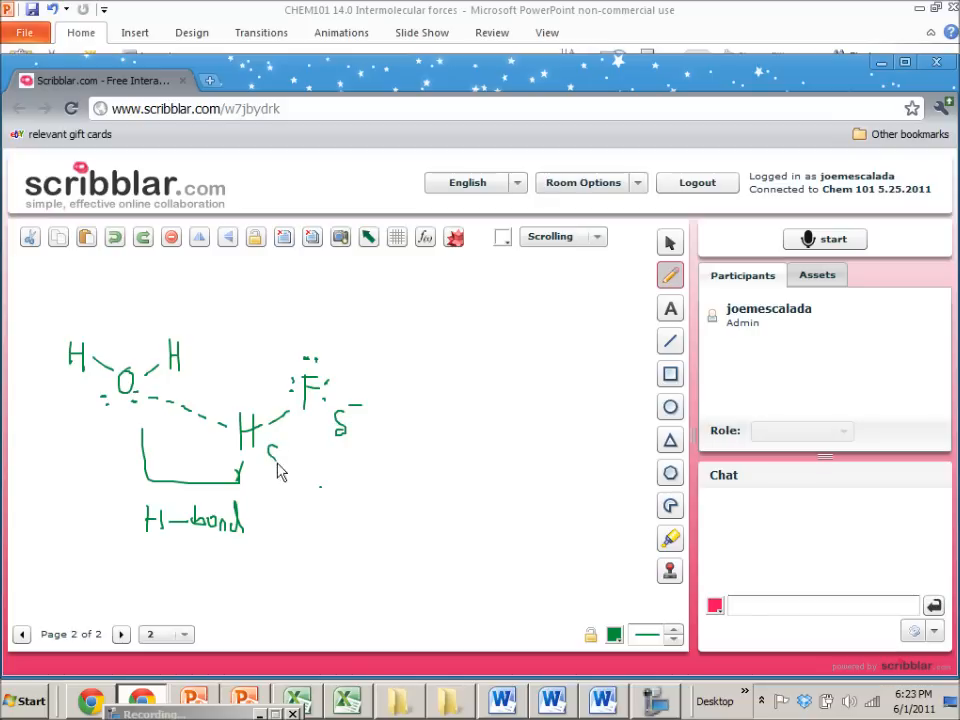
left_click(285, 455)
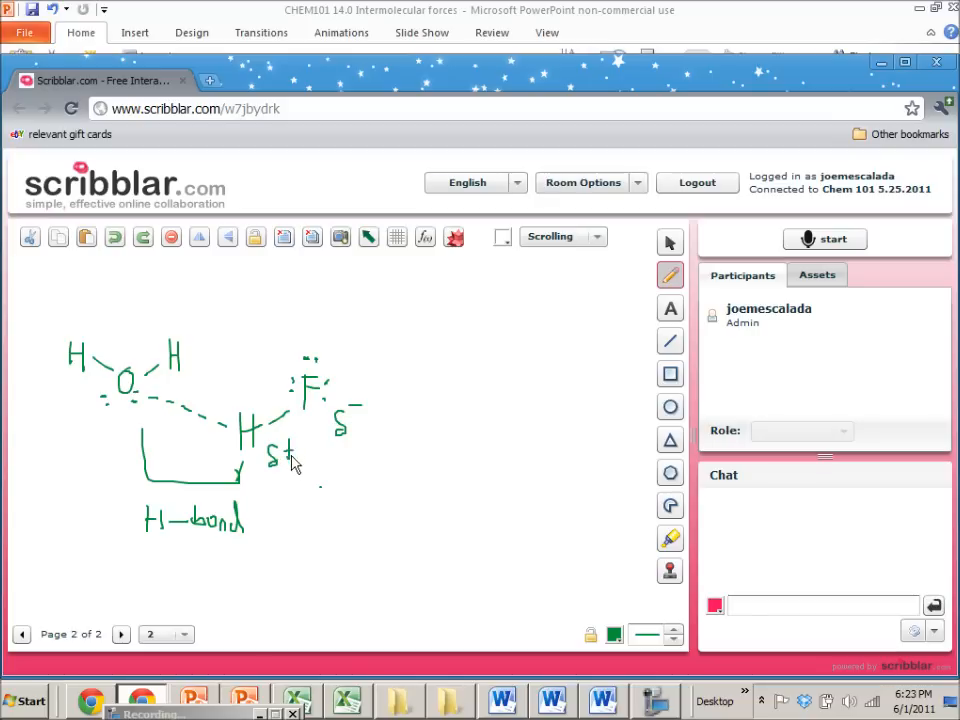